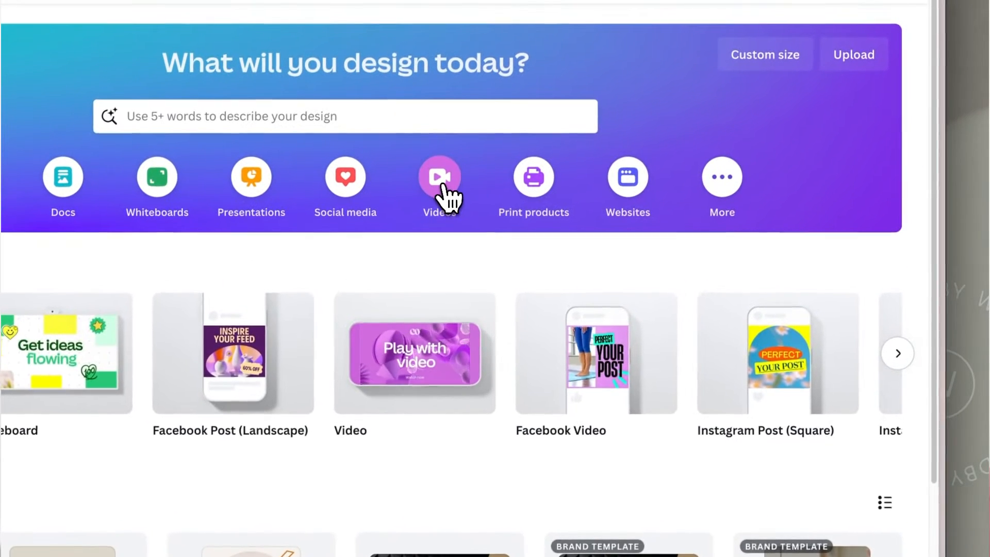
# - Create a blank 1920×1080 YouTube Video design from the Videos category
pyautogui.click(439, 177)
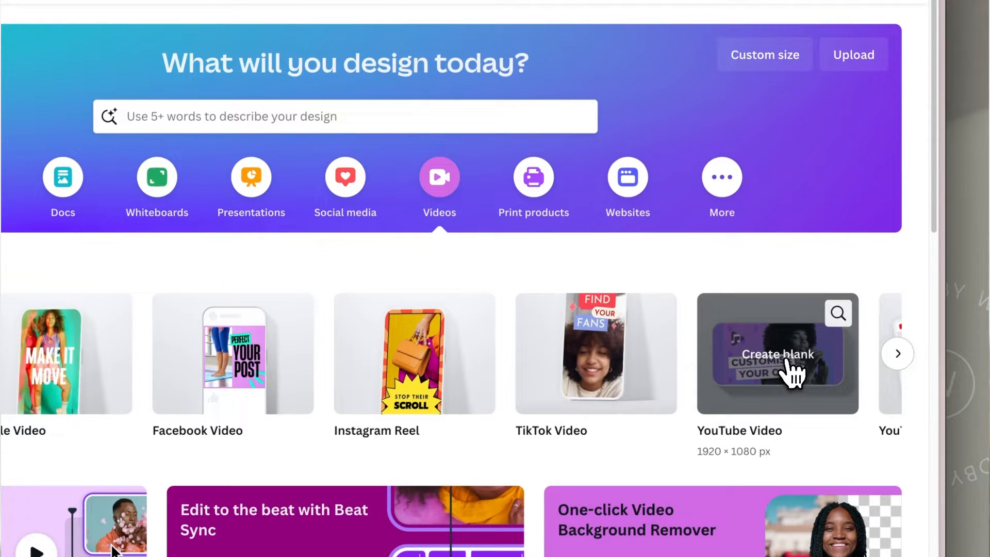
pyautogui.click(777, 353)
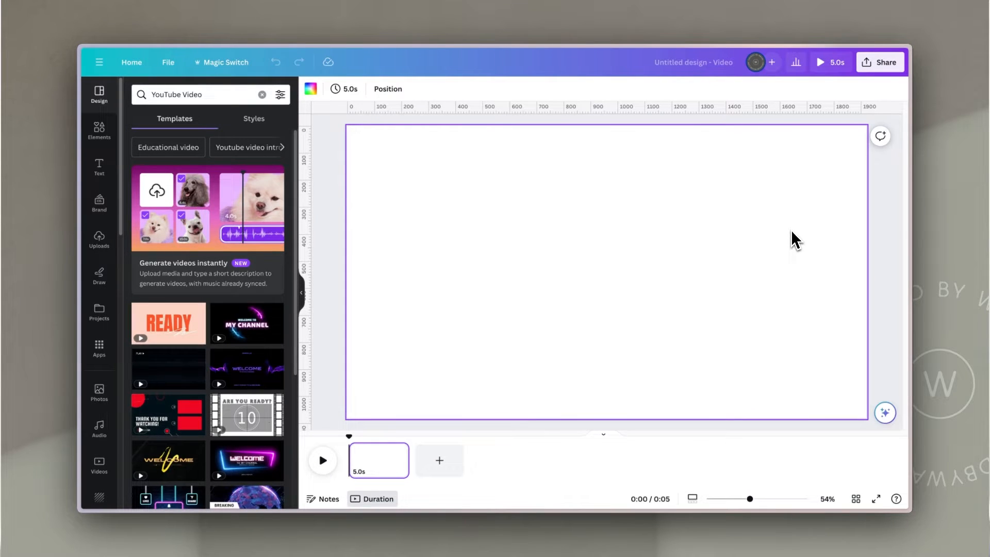
pyautogui.moveTo(453, 220)
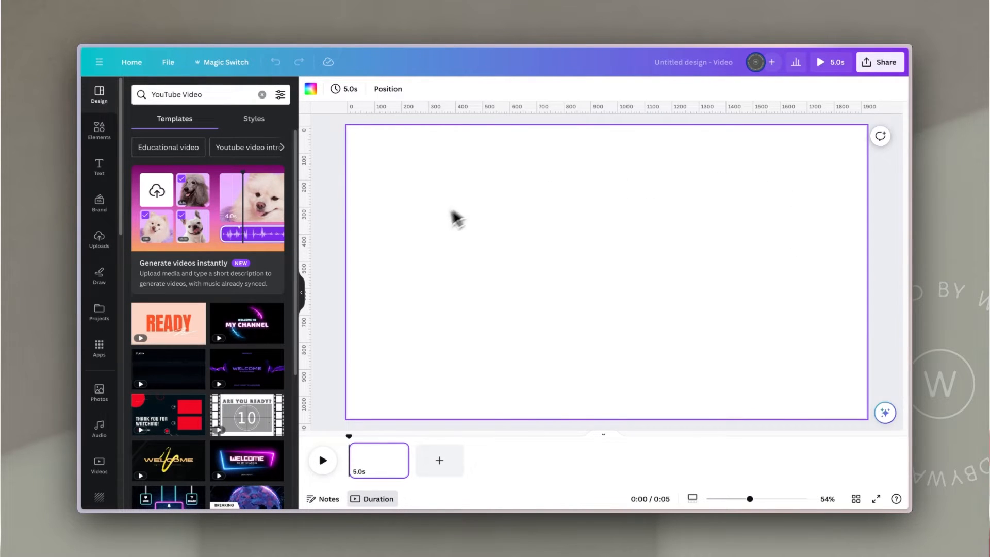
pyautogui.moveTo(720, 414)
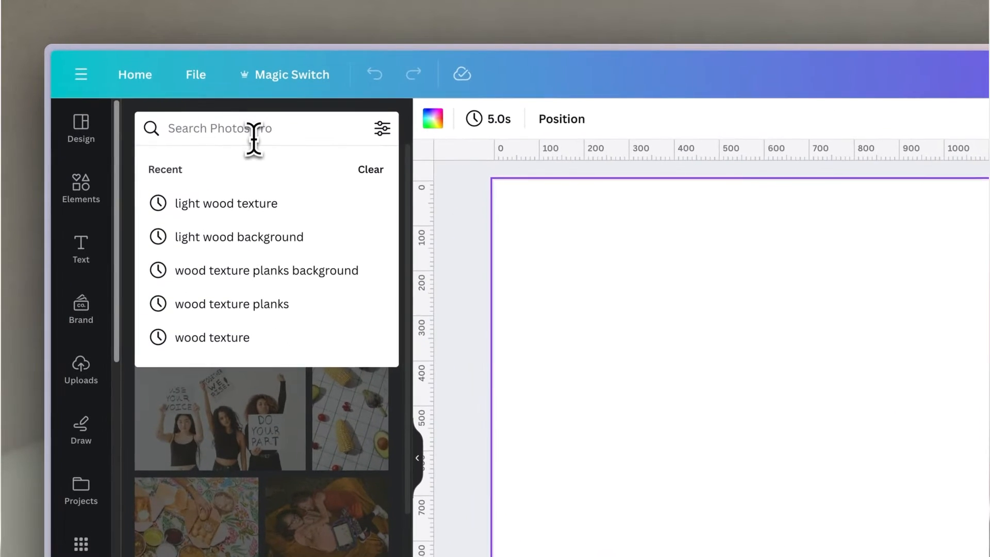
# - Add a weathered plank photo from a 'light wood texture' search and shrink it to a top-left square
pyautogui.write('light wood texture')
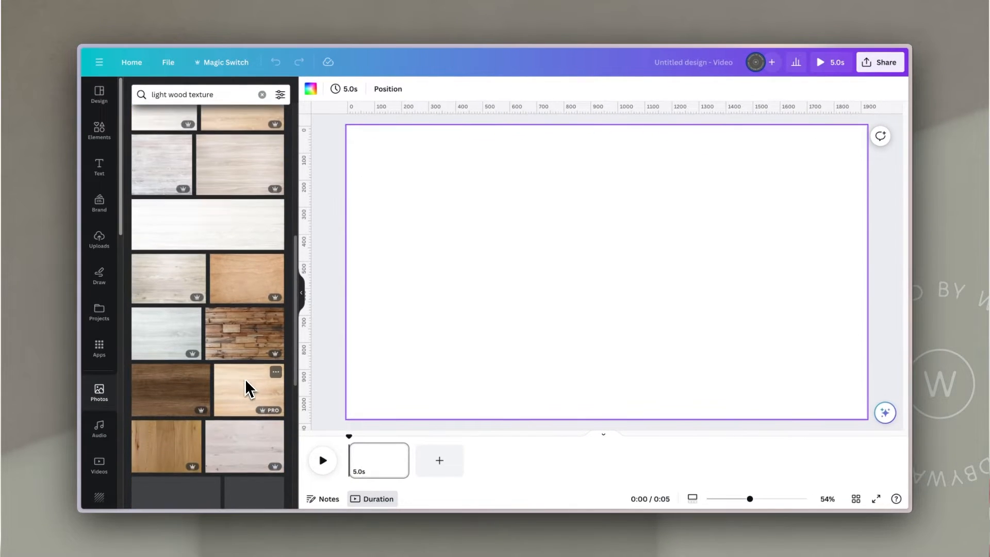
pyautogui.scroll(-3)
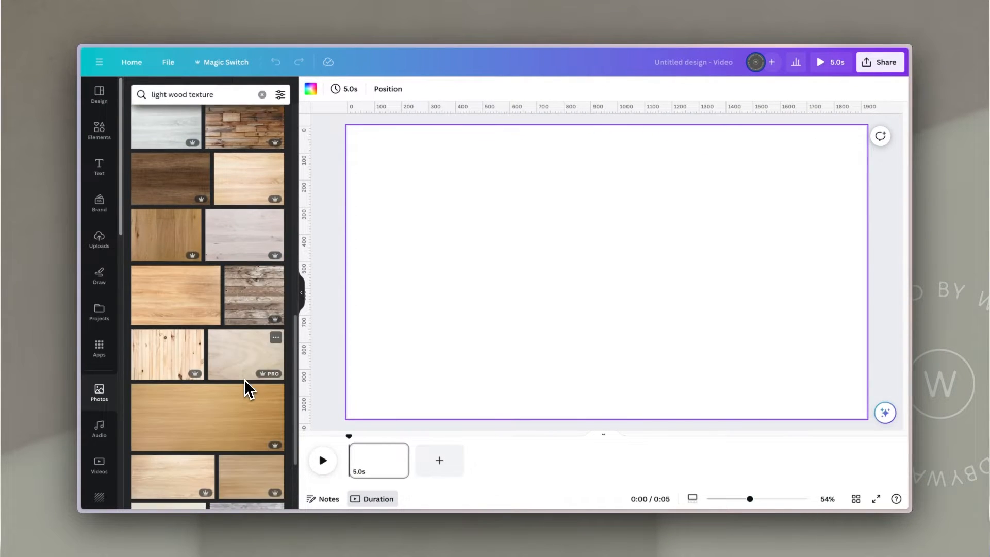
pyautogui.scroll(-3)
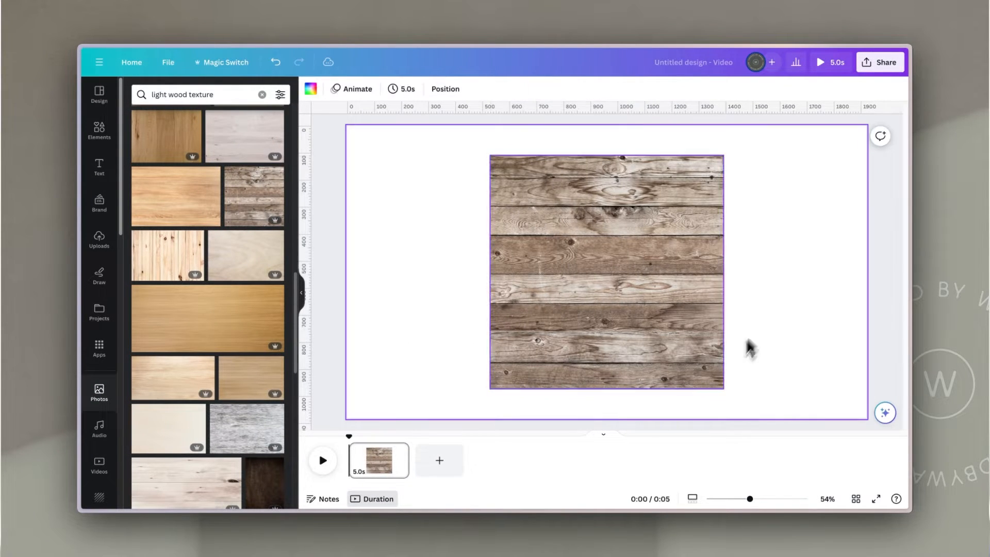
pyautogui.click(606, 272)
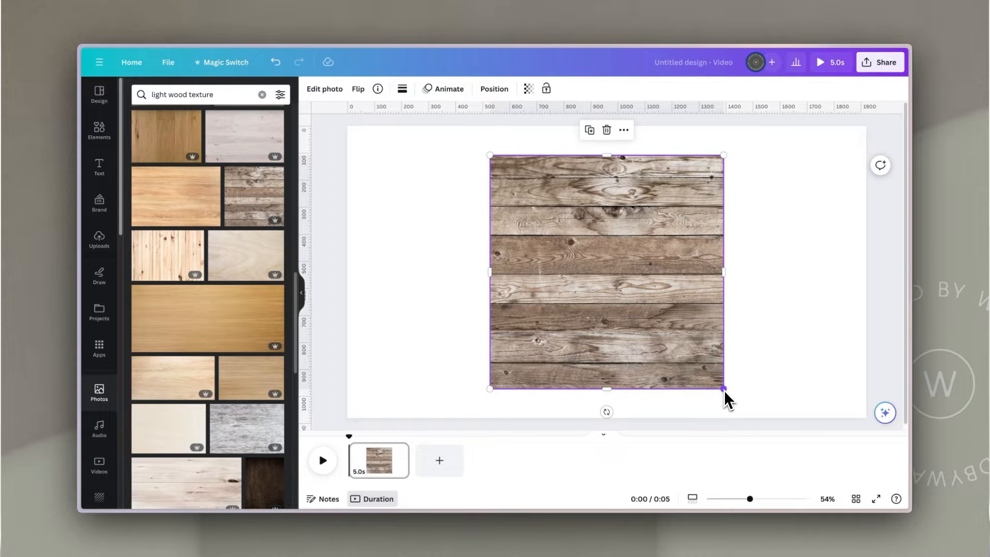
pyautogui.moveTo(724, 388); pyautogui.dragTo(488, 244)
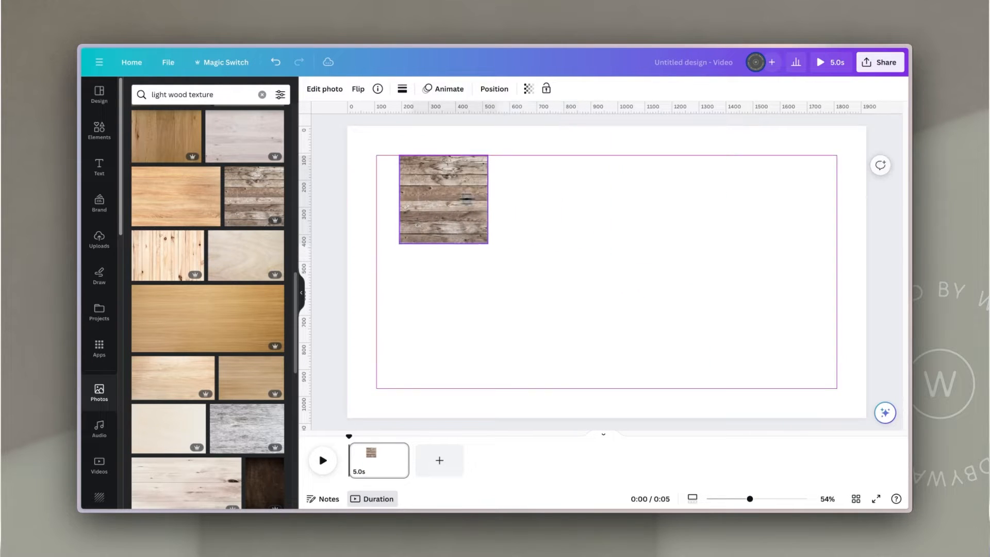
pyautogui.moveTo(488, 247); pyautogui.dragTo(451, 230)
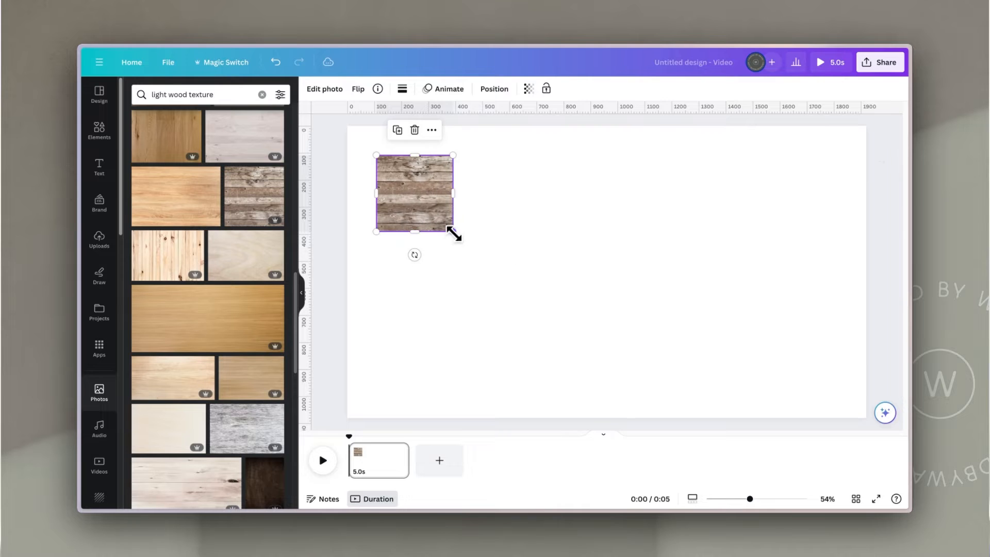
# - Drag the wood photo's Contrast slider in Adjust down to -100
pyautogui.click(324, 88)
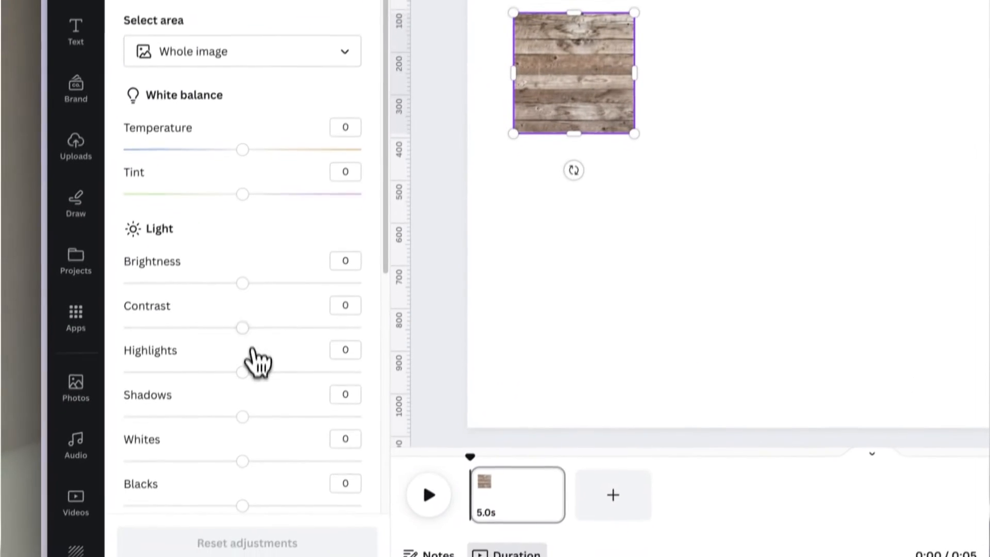
pyautogui.scroll(-3)
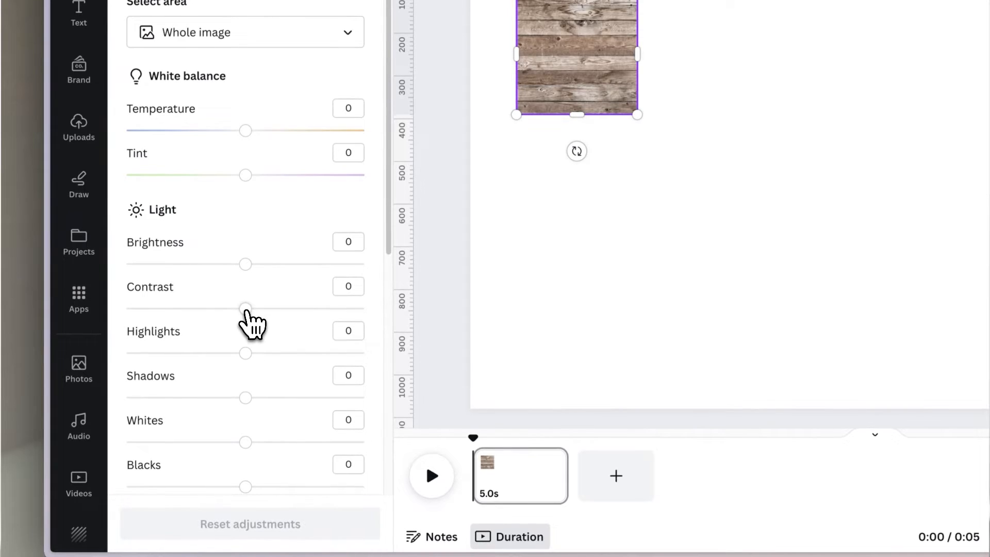
pyautogui.moveTo(245, 309); pyautogui.dragTo(220, 309)
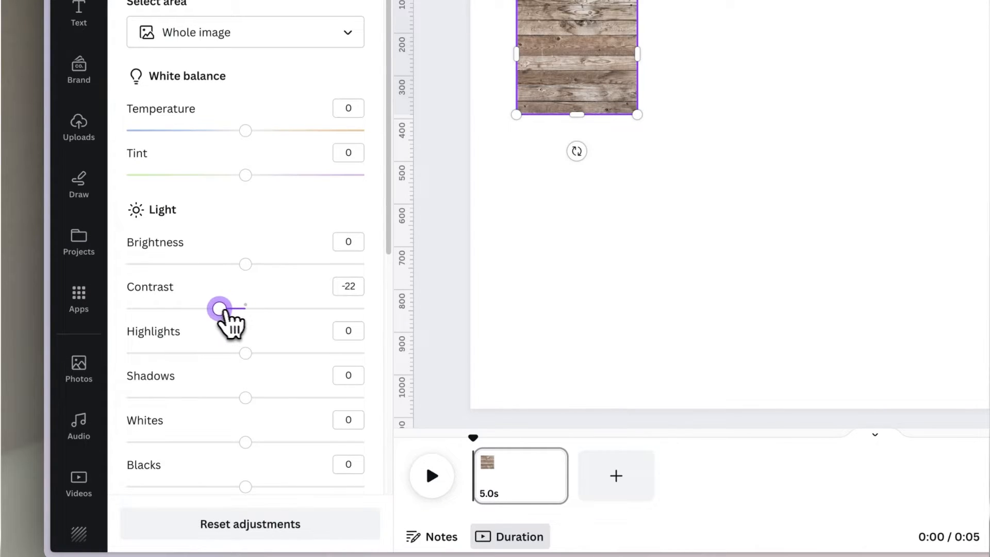
pyautogui.moveTo(220, 308); pyautogui.dragTo(126, 308)
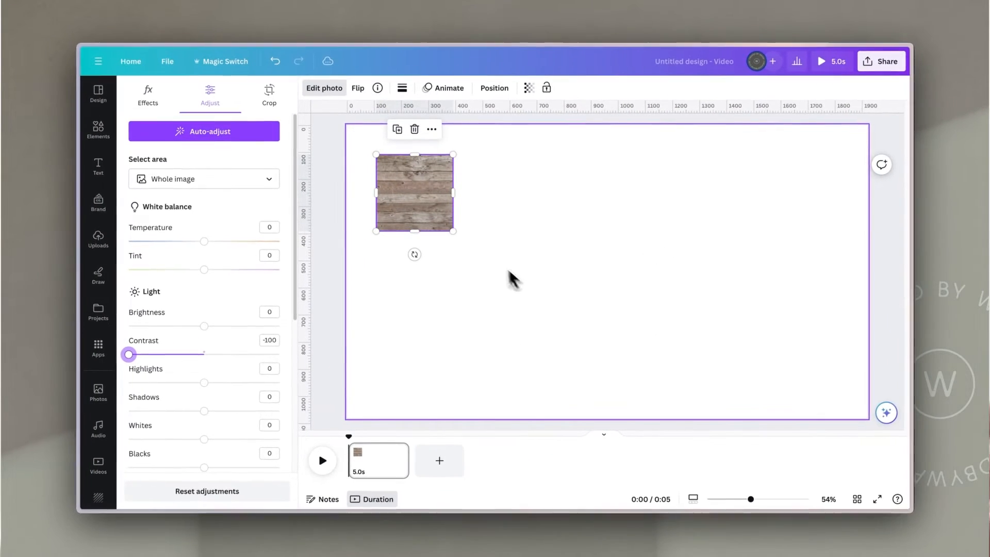
pyautogui.moveTo(494, 258)
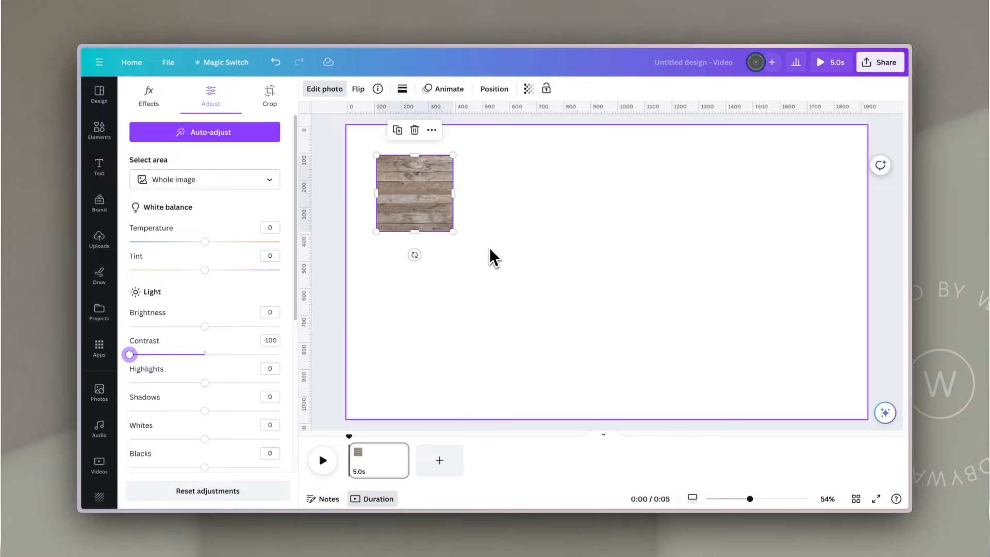
# - Place the plank tile in the top-left corner and flip its copy horizontally
pyautogui.click(99, 391)
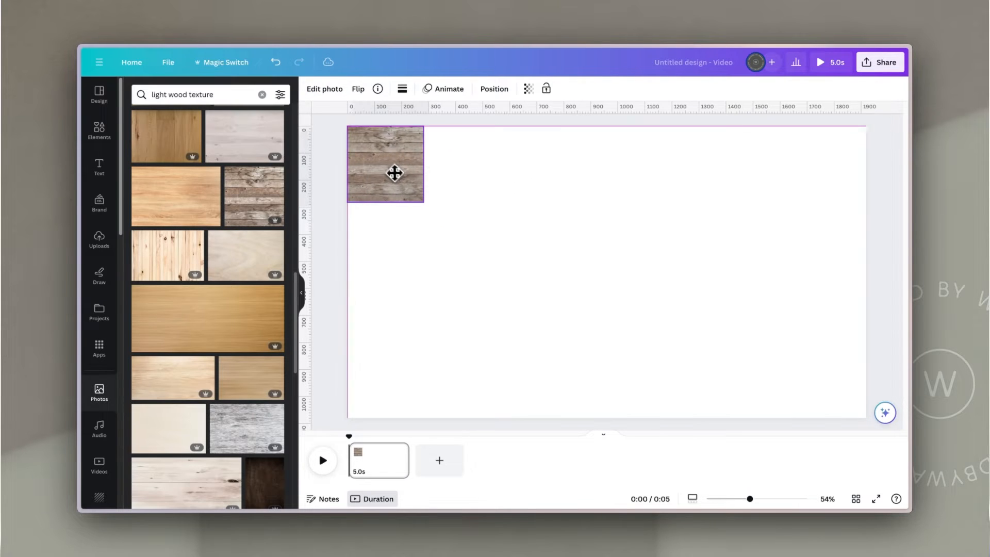
pyautogui.moveTo(736, 498); pyautogui.dragTo(759, 499)
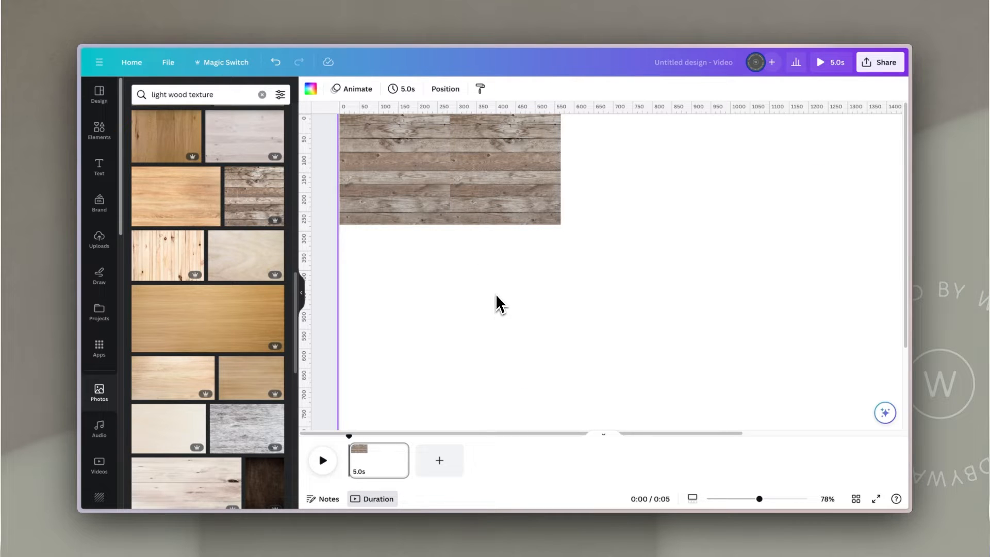
pyautogui.moveTo(473, 369)
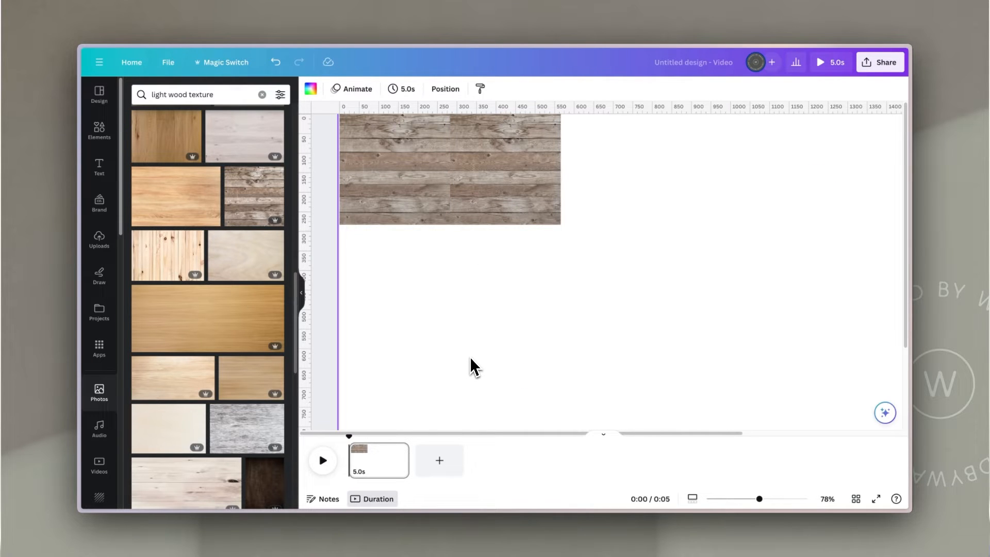
pyautogui.moveTo(453, 292)
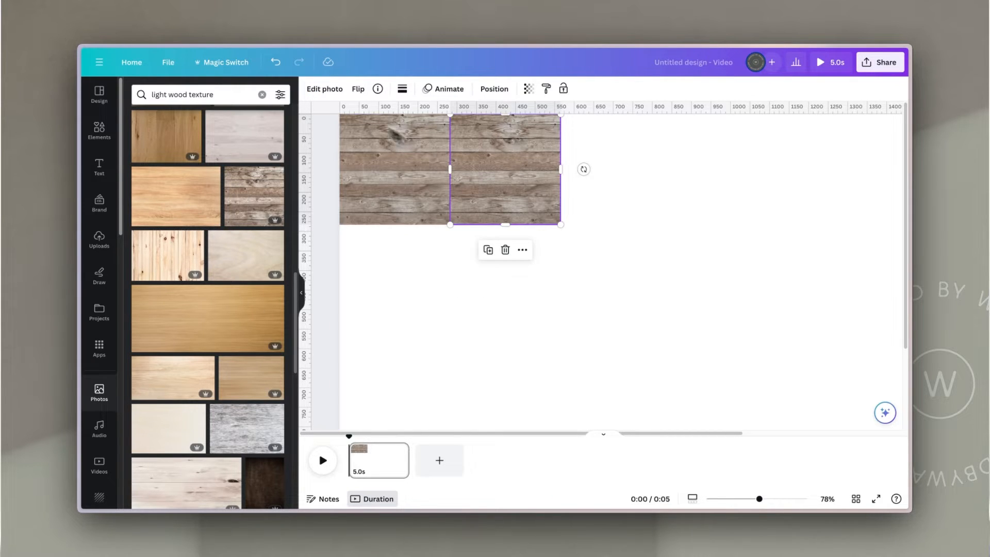
pyautogui.click(358, 88)
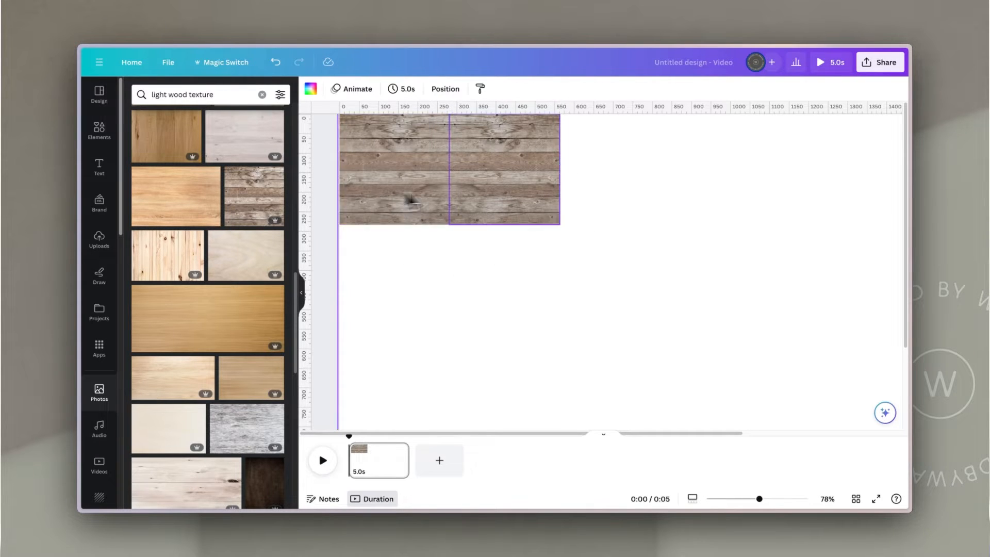
# - Stack a copy of the tile pair beneath the first row, then zoom out
pyautogui.click(543, 279)
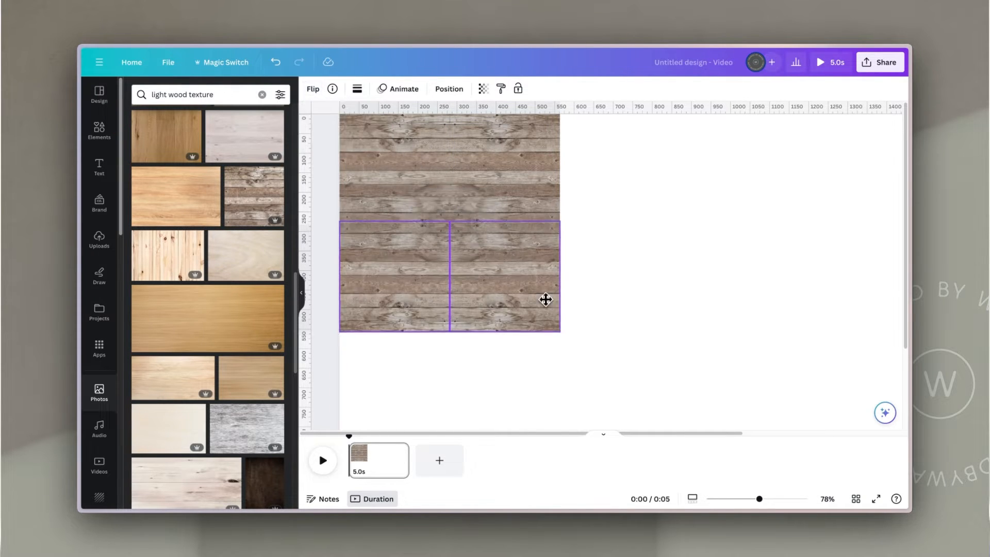
pyautogui.moveTo(545, 299); pyautogui.dragTo(546, 294)
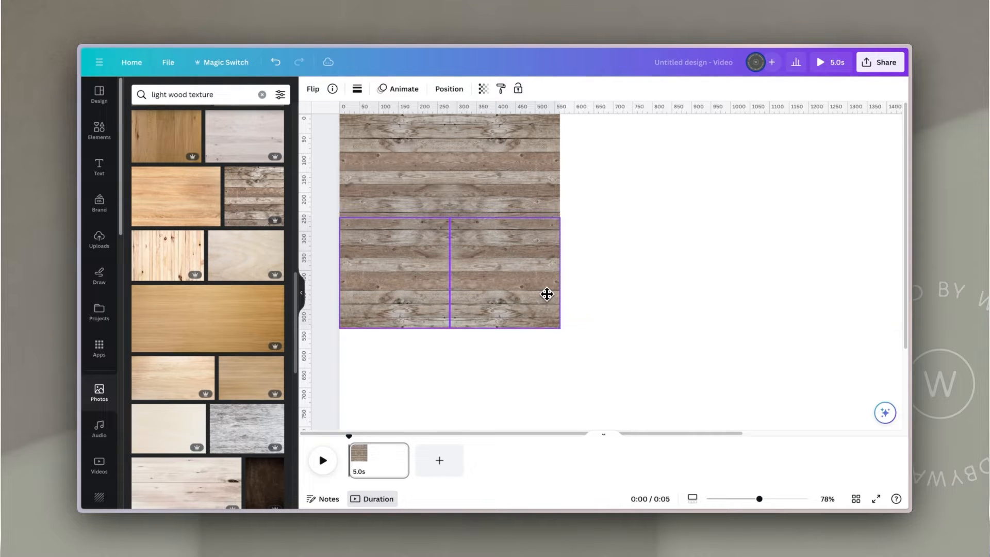
pyautogui.click(646, 280)
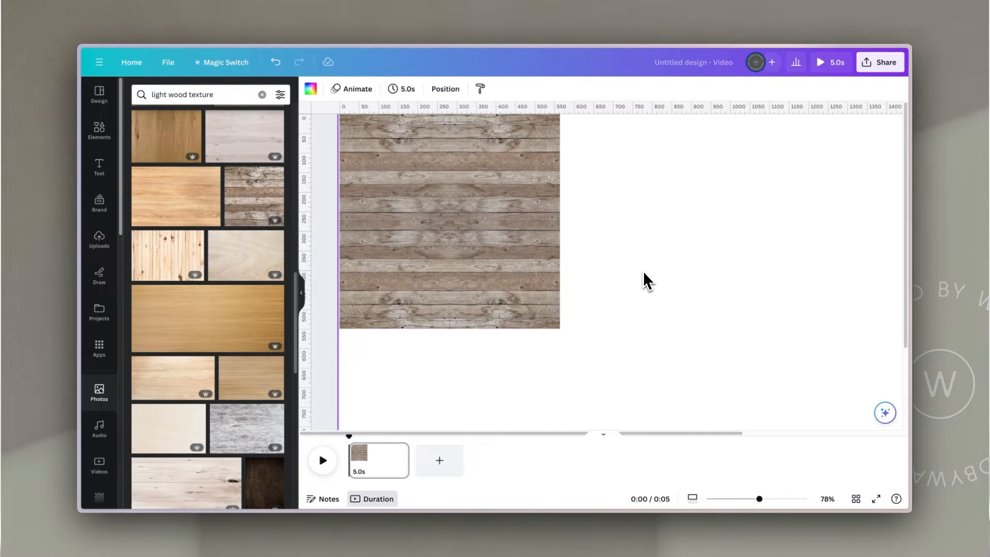
pyautogui.moveTo(752, 523)
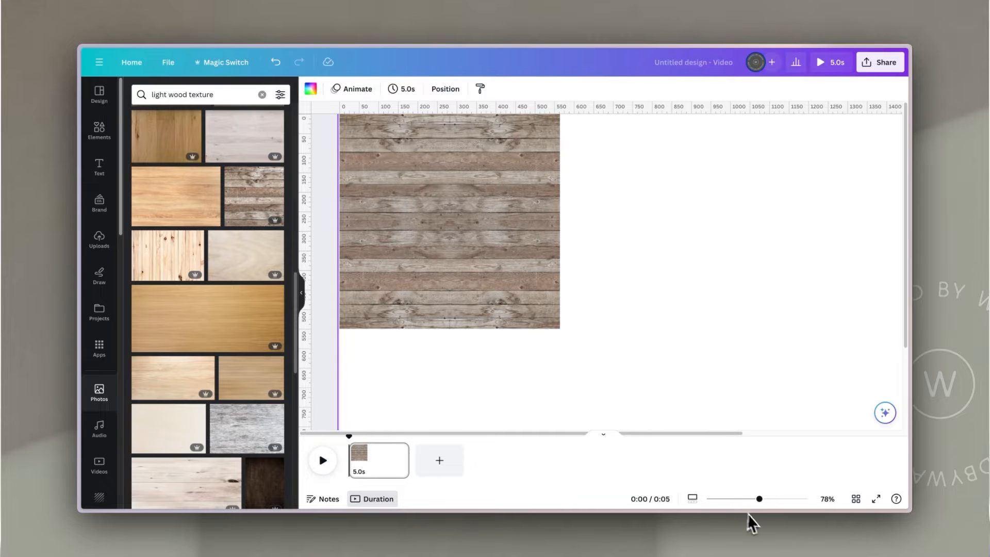
pyautogui.moveTo(742, 499); pyautogui.dragTo(726, 498)
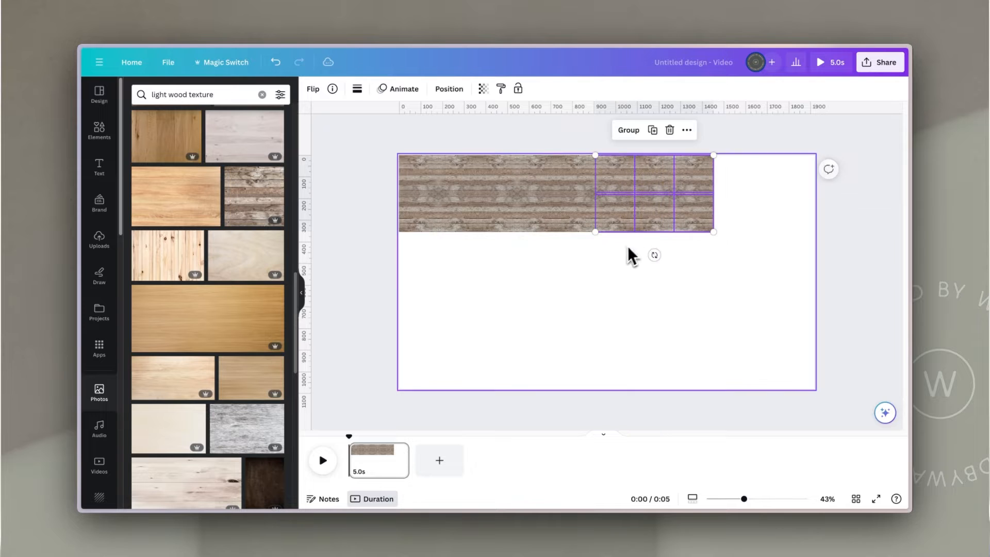
# - Stretch the plank strip across the page and add t-shirt photos from Uploads
pyautogui.moveTo(653, 192); pyautogui.dragTo(720, 183)
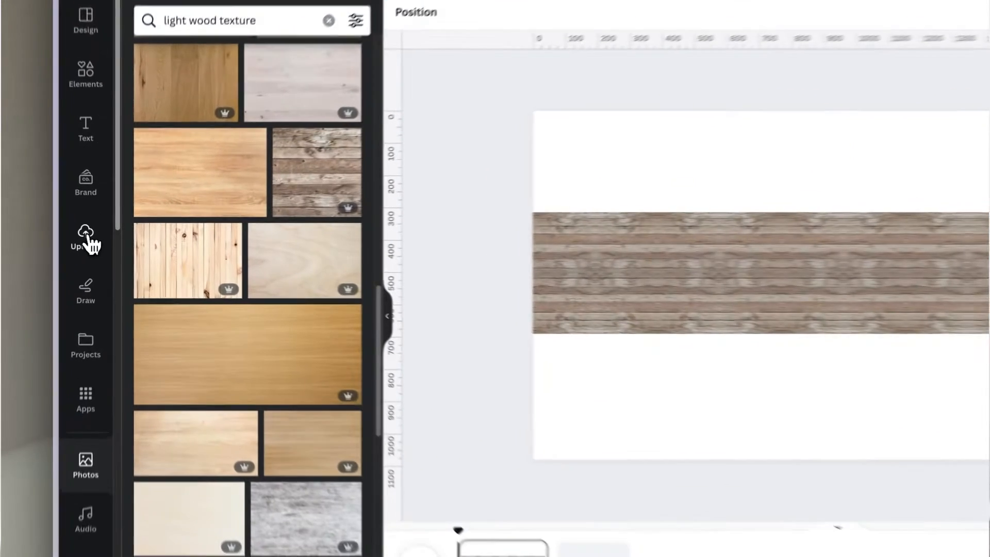
pyautogui.click(80, 239)
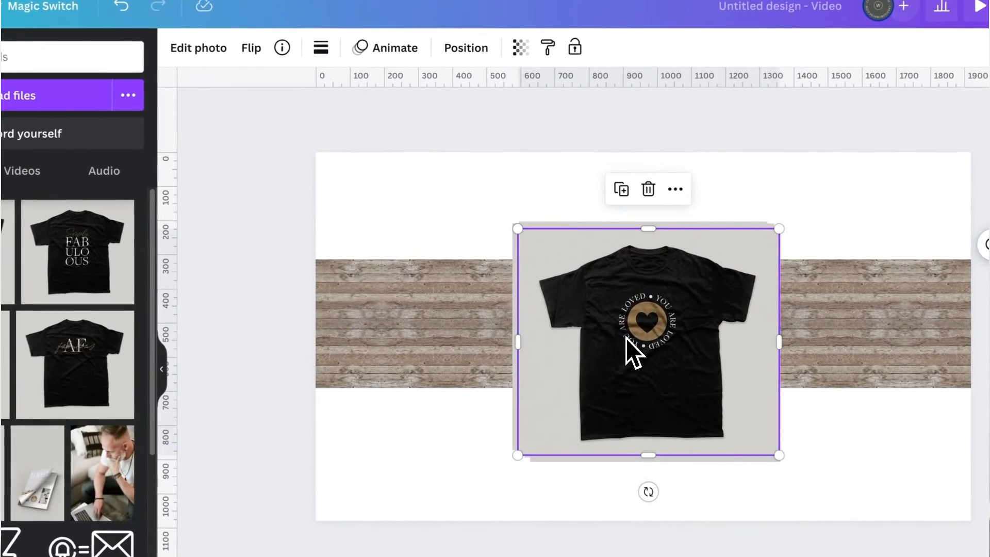
pyautogui.click(198, 48)
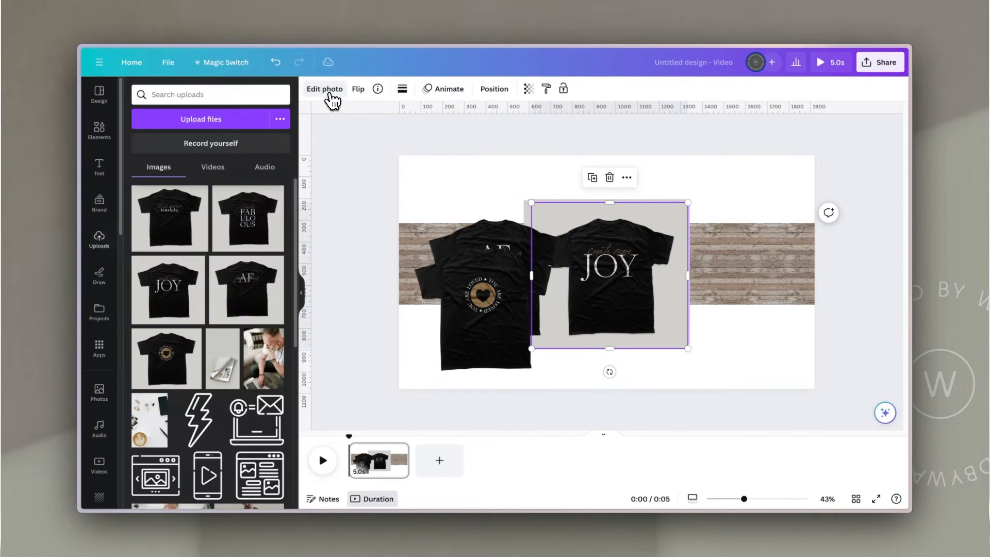
# - Remove the shirt backgrounds, then enlarge, reposition and tilt the AF and JOY shirts
pyautogui.click(325, 88)
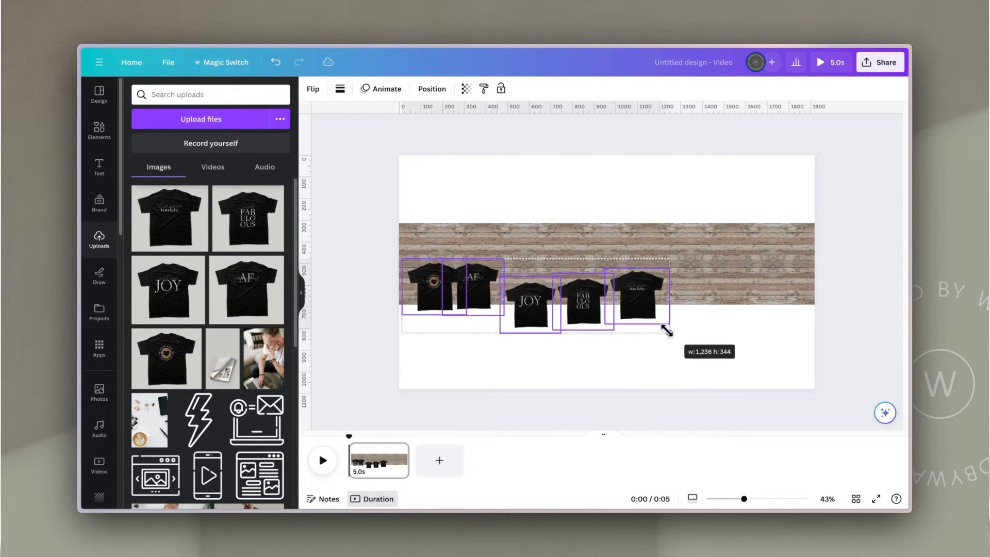
pyautogui.moveTo(666, 331); pyautogui.dragTo(666, 290)
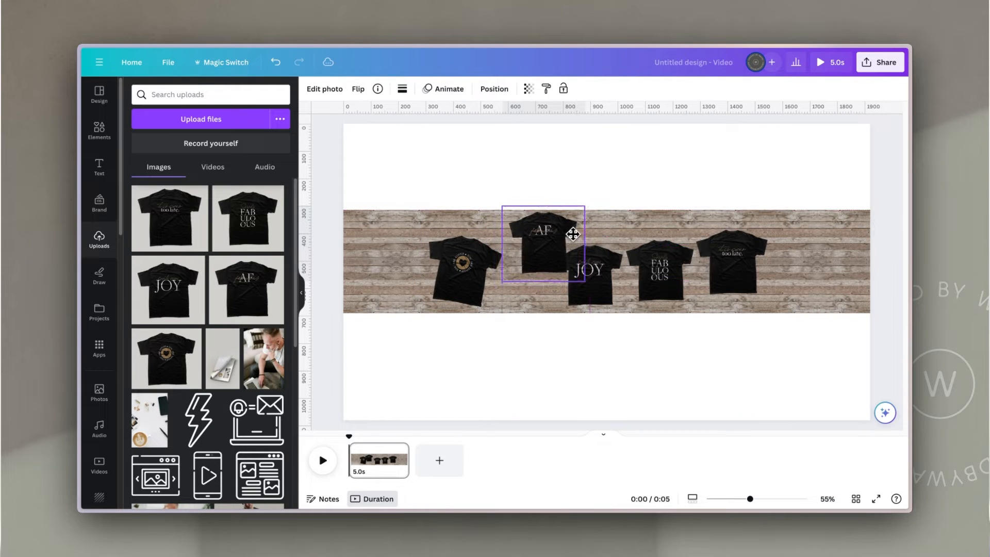
pyautogui.moveTo(542, 246); pyautogui.dragTo(600, 272)
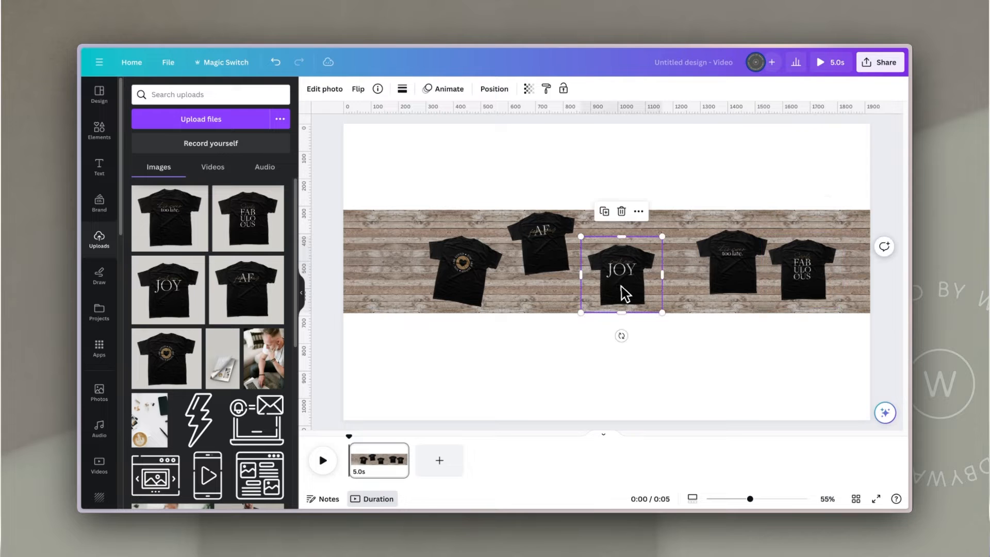
pyautogui.moveTo(661, 236); pyautogui.dragTo(656, 242)
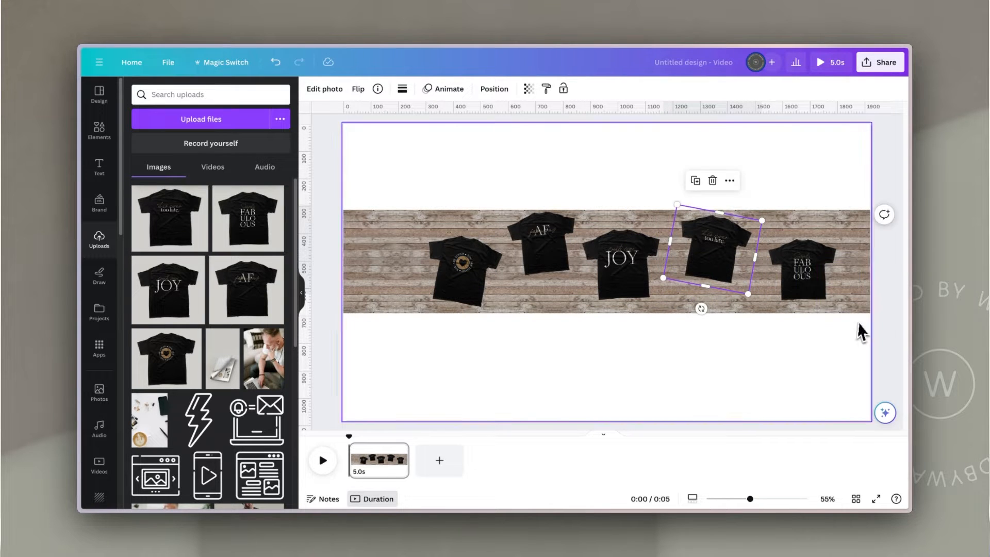
pyautogui.moveTo(712, 253); pyautogui.dragTo(796, 272)
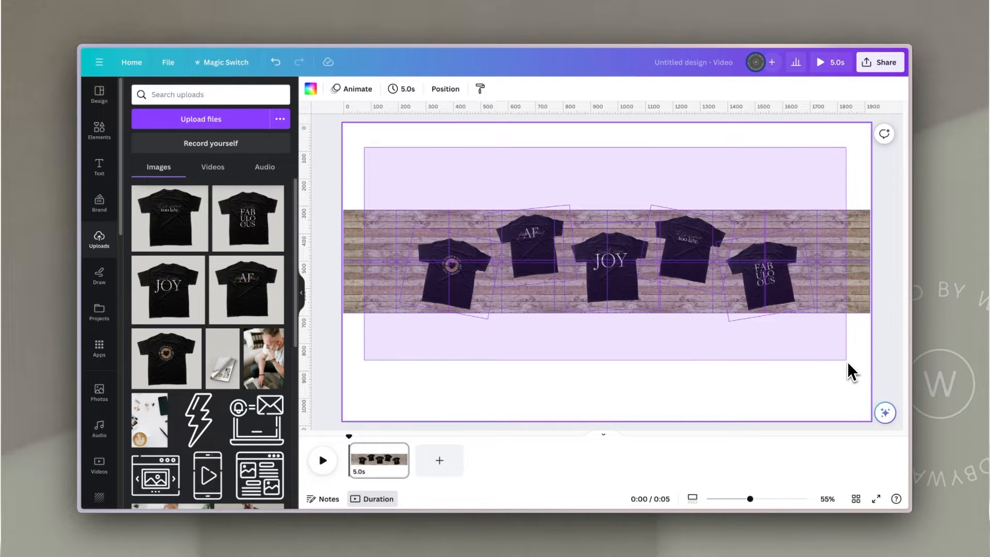
pyautogui.click(607, 262)
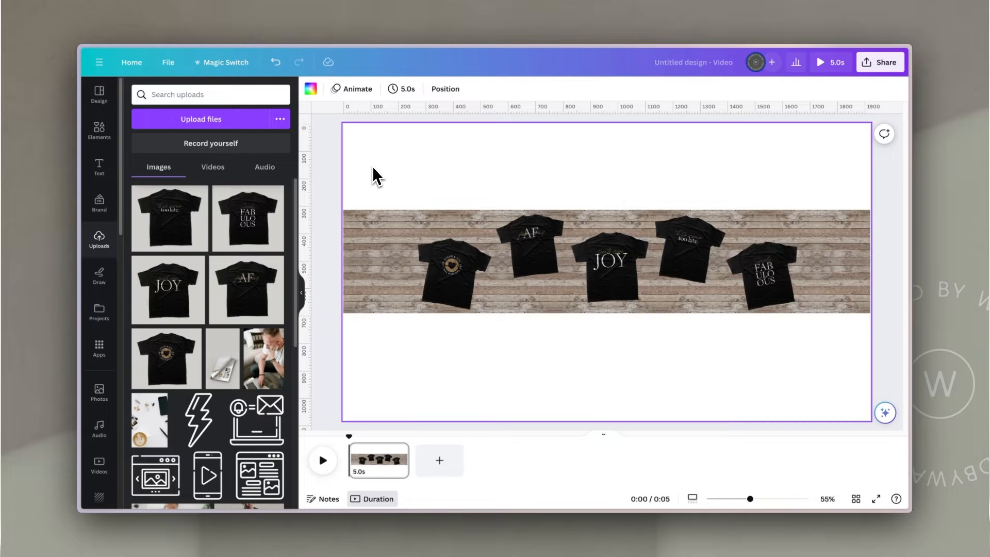
pyautogui.moveTo(436, 180)
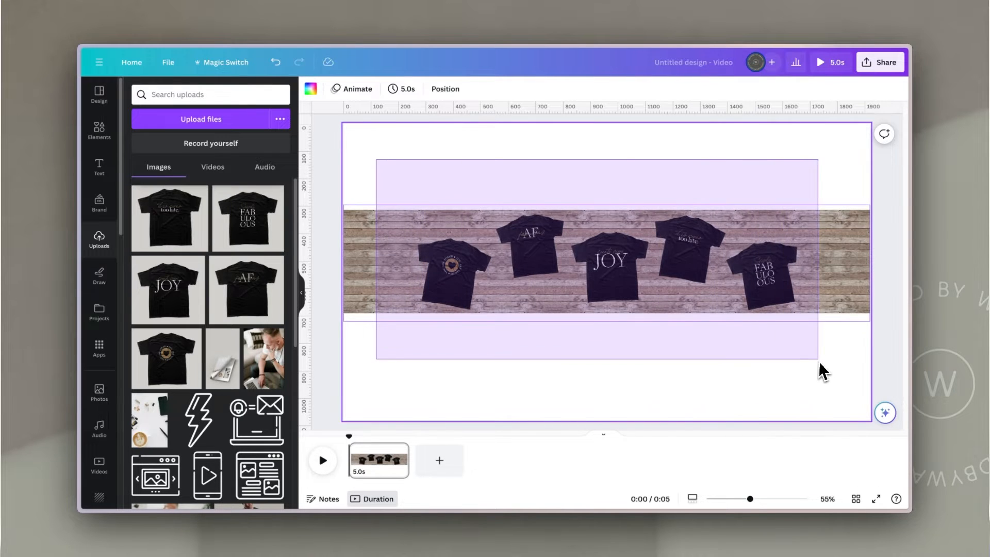
pyautogui.click(606, 265)
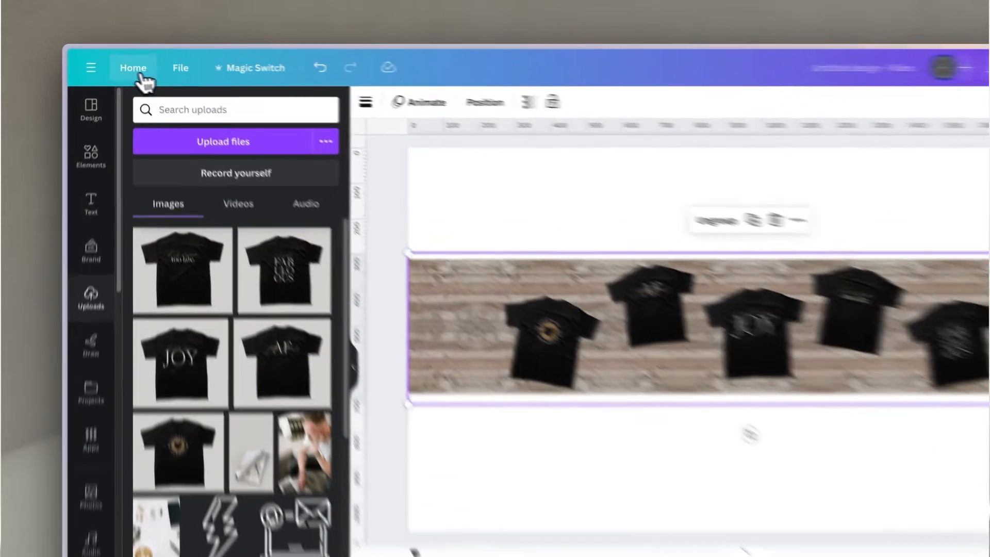
# - Go back Home and start a blank Facebook Video design
pyautogui.click(133, 67)
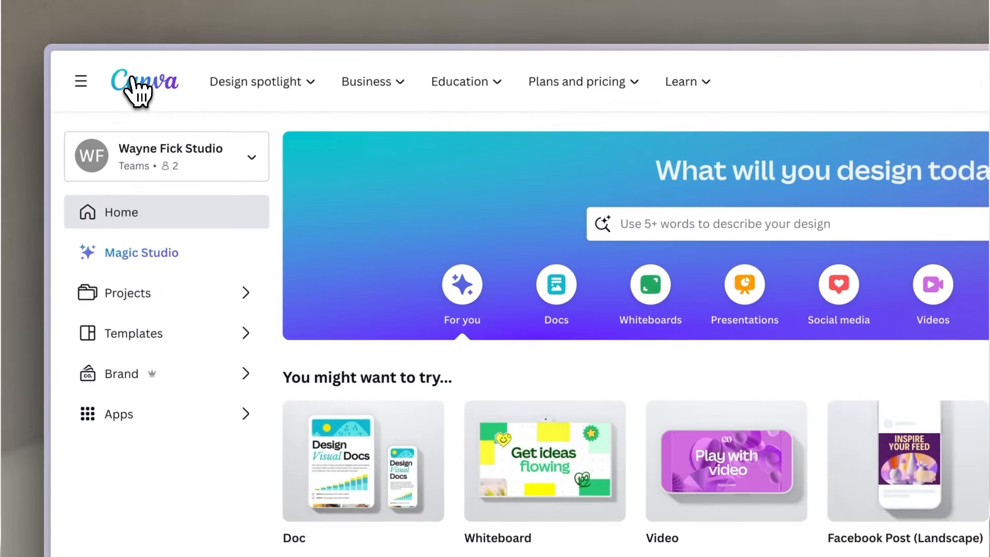
pyautogui.scroll(-3)
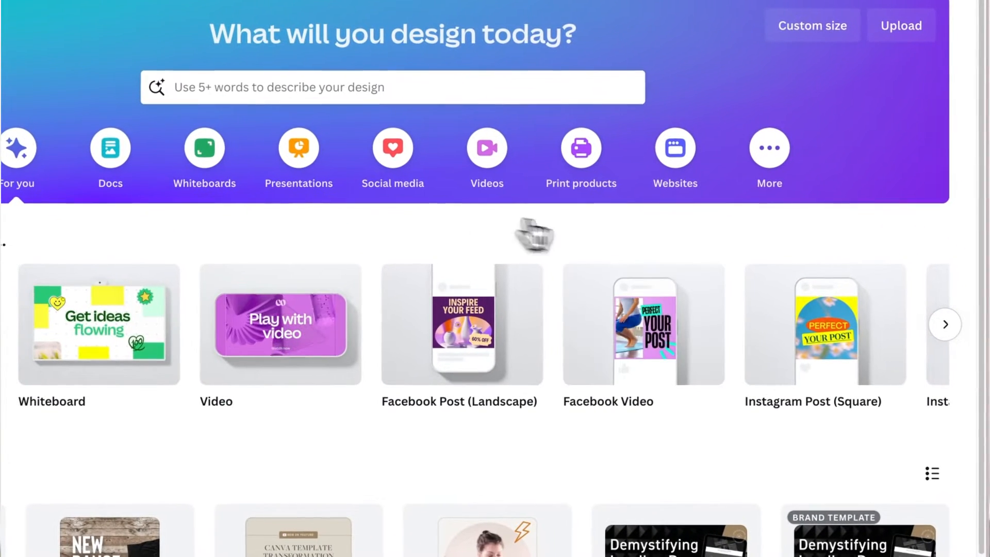
pyautogui.click(643, 325)
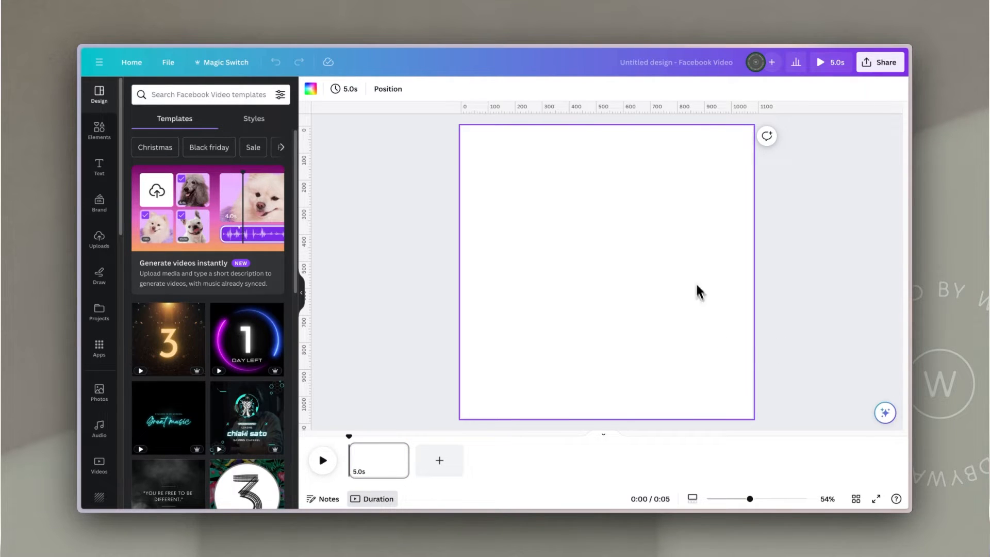
pyautogui.moveTo(631, 270)
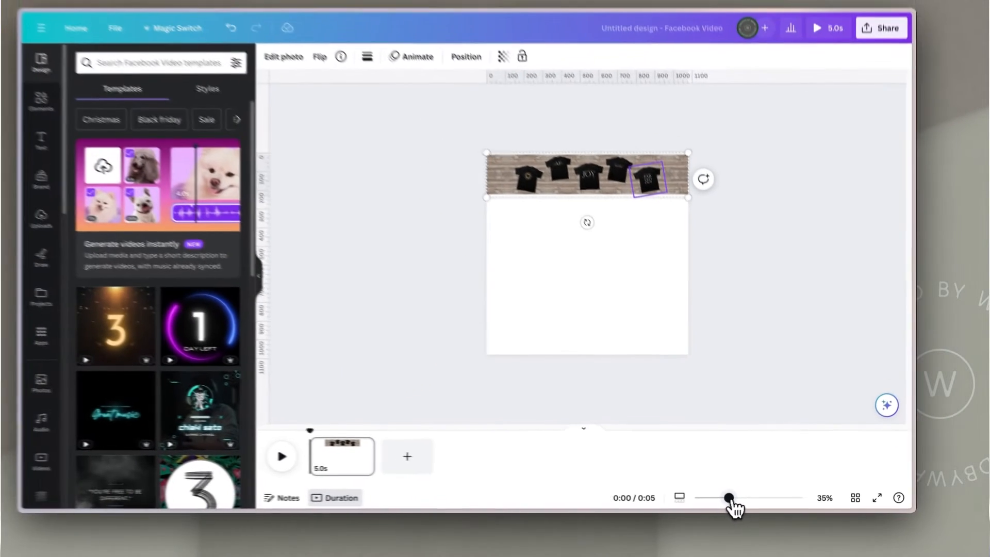
# - Enlarge the pasted plank-and-shirt group to cover the square page
pyautogui.moveTo(729, 498); pyautogui.dragTo(712, 498)
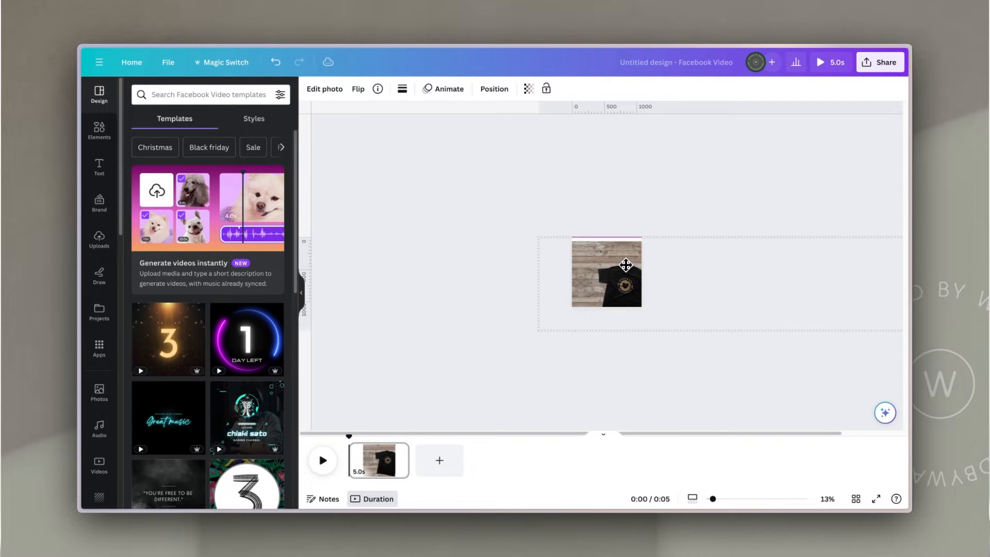
pyautogui.click(605, 273)
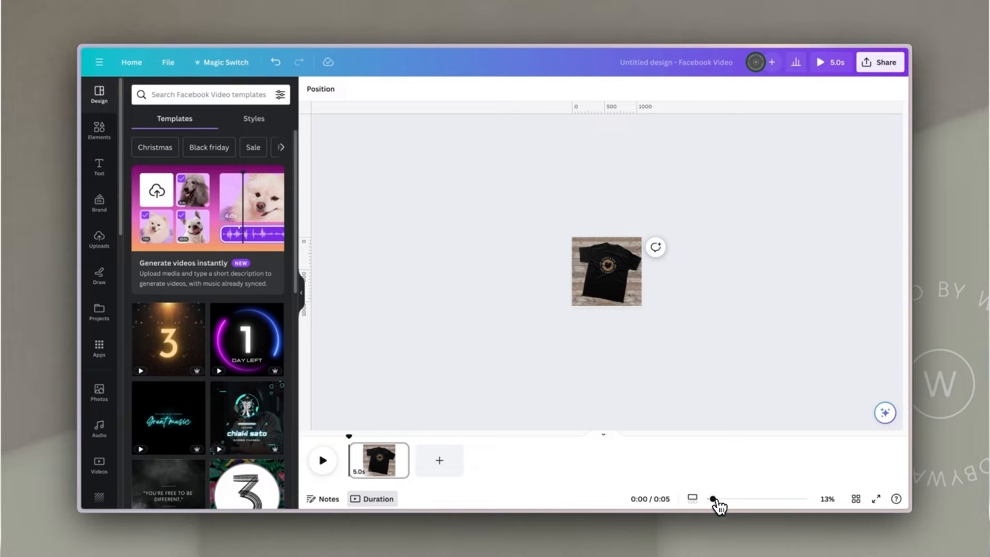
pyautogui.moveTo(713, 498); pyautogui.dragTo(745, 499)
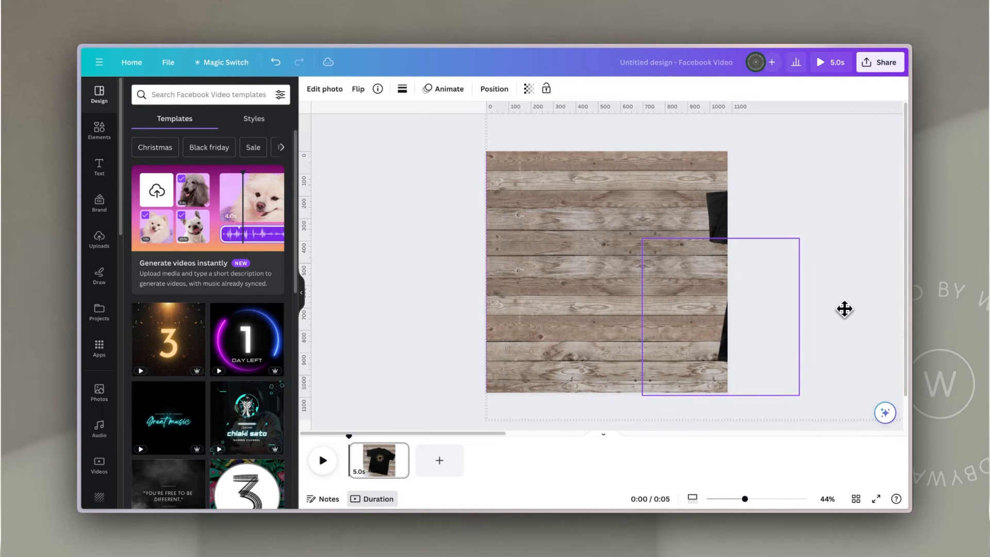
pyautogui.click(381, 232)
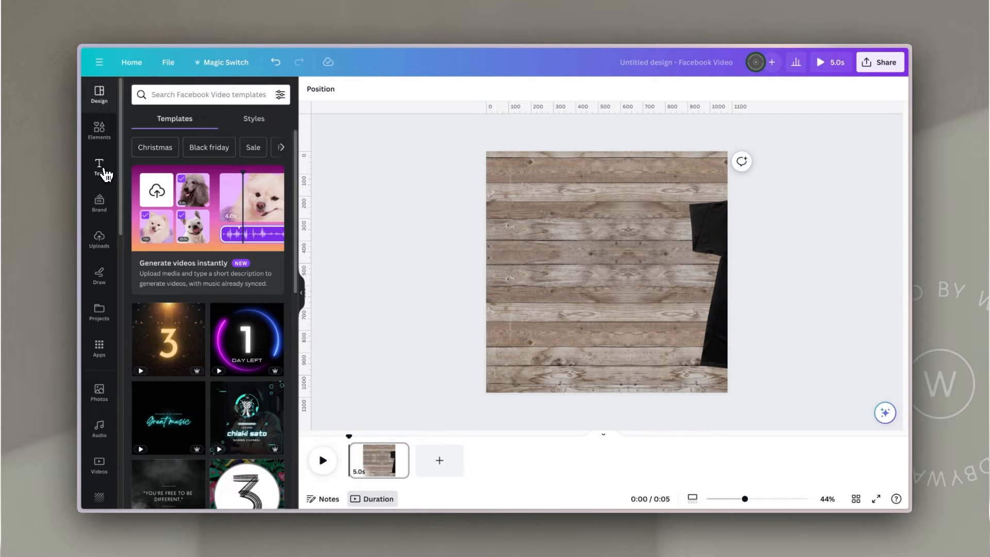
# - Add a large white Anton heading reading 'NEW COLLECTION' over the planks
pyautogui.click(99, 169)
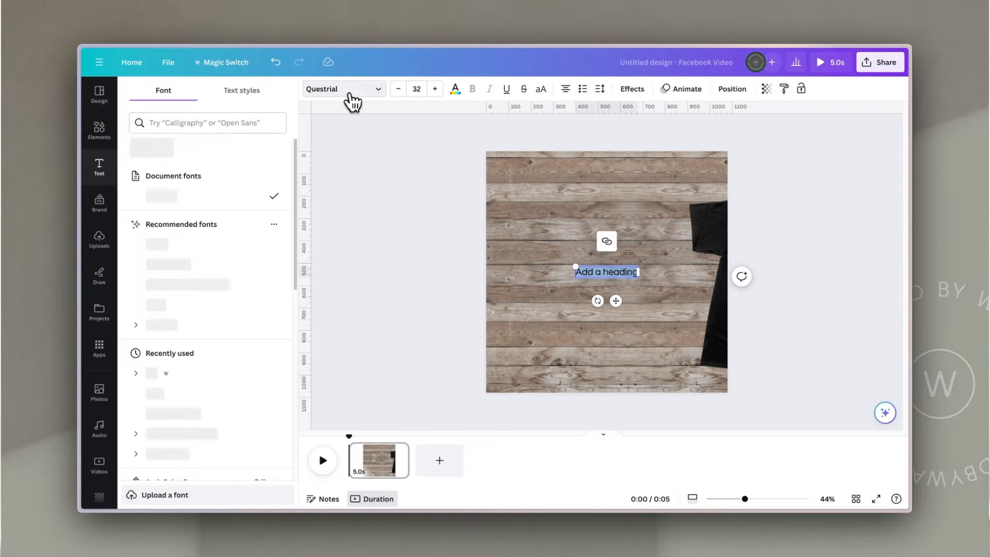
pyautogui.click(154, 392)
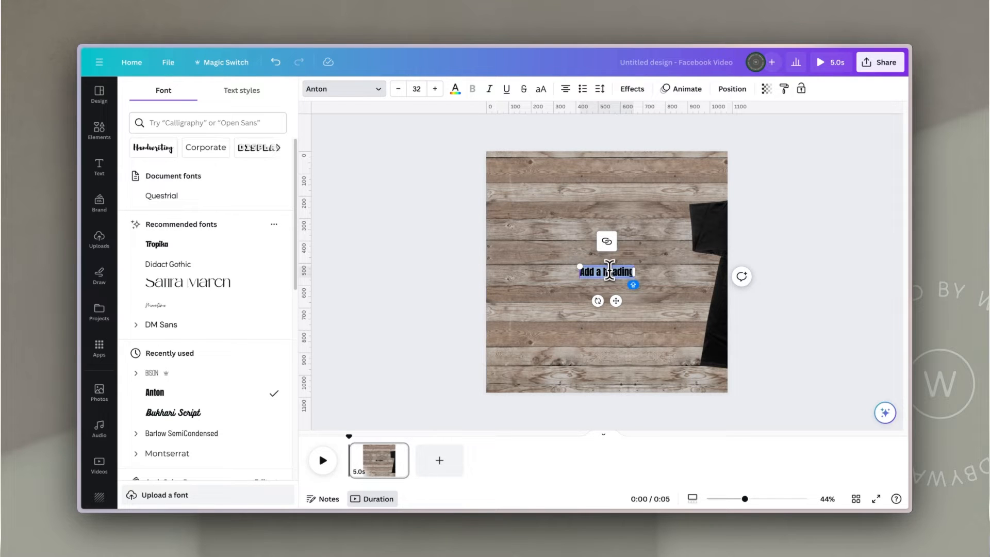
pyautogui.write('NEW COLLECTION')
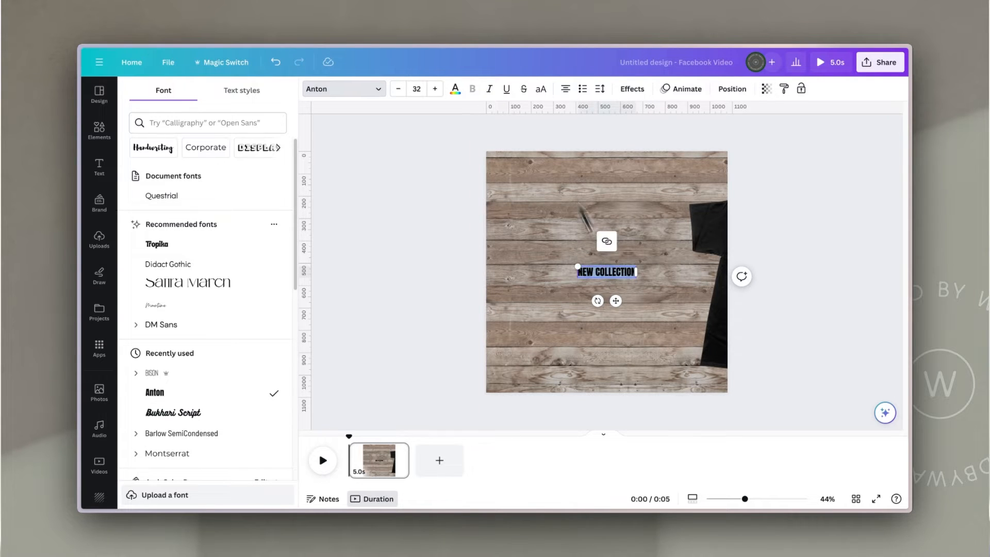
pyautogui.click(99, 167)
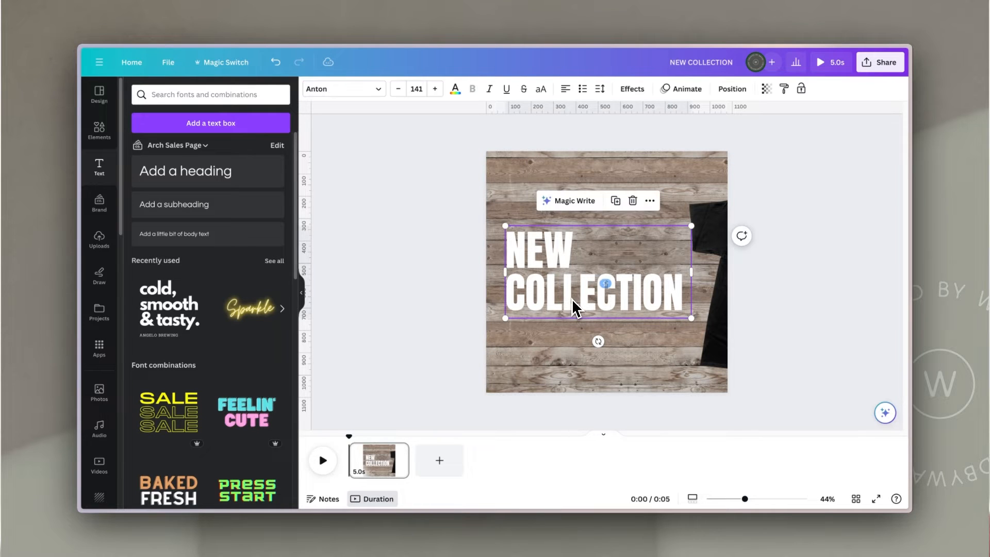
# - Apply the Lift effect to the heading at intensity 67
pyautogui.click(630, 88)
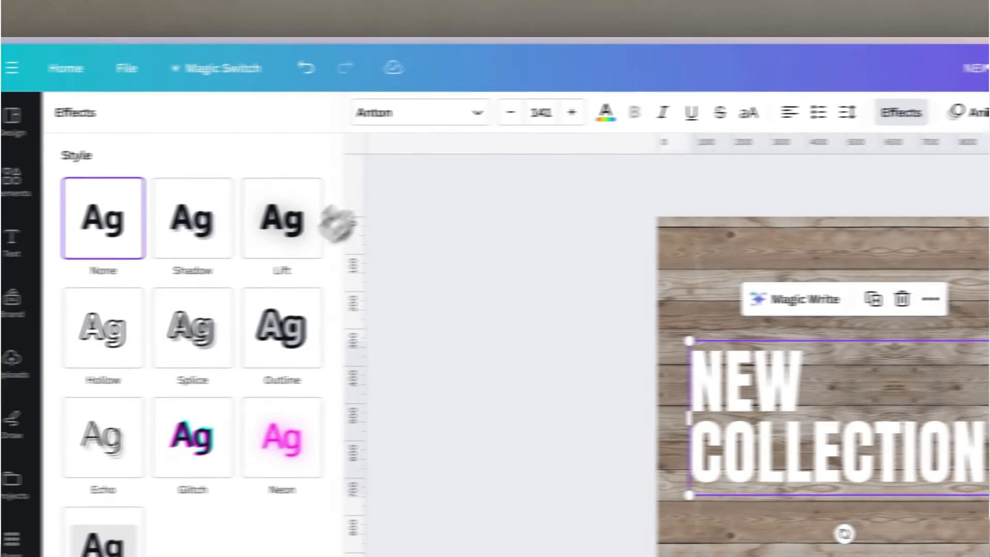
pyautogui.click(342, 215)
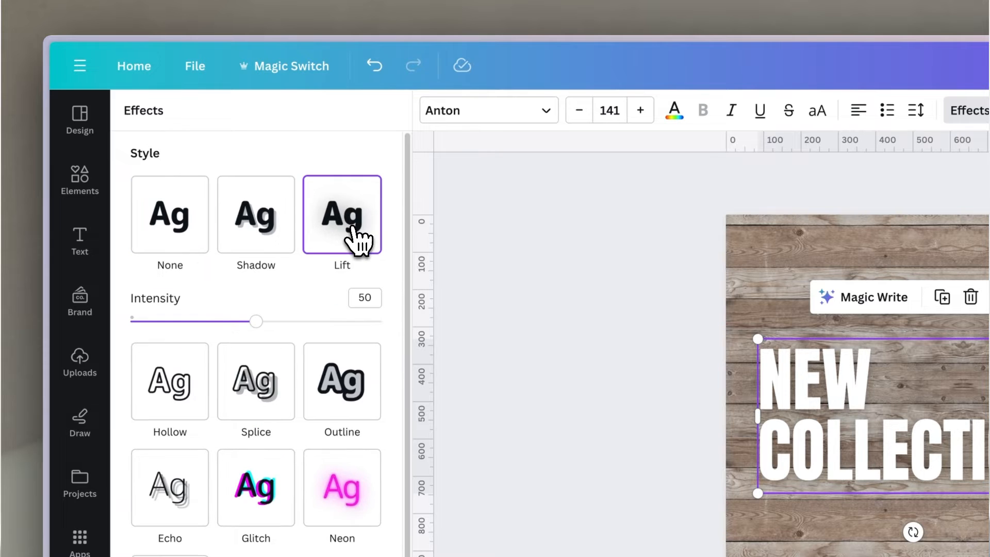
pyautogui.moveTo(255, 320); pyautogui.dragTo(230, 217)
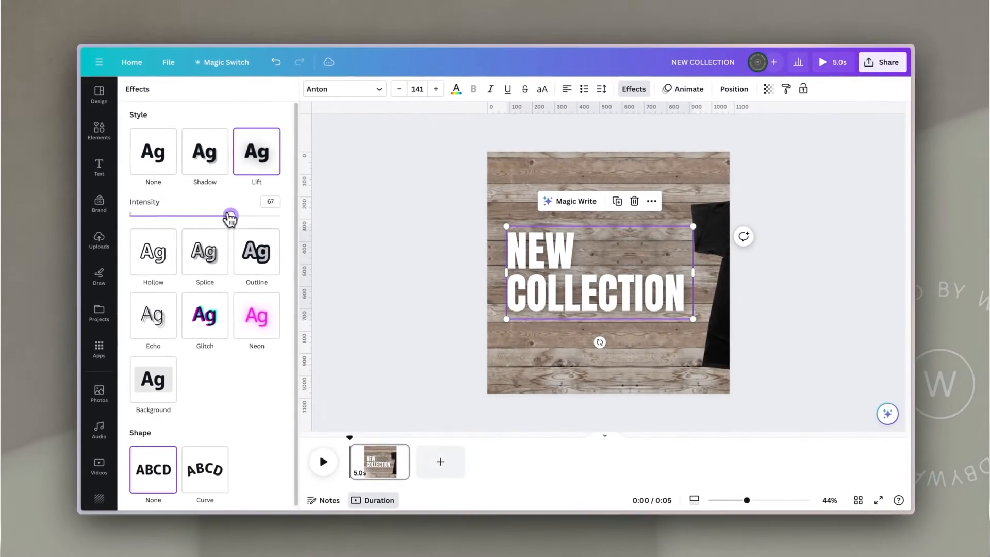
pyautogui.click(99, 168)
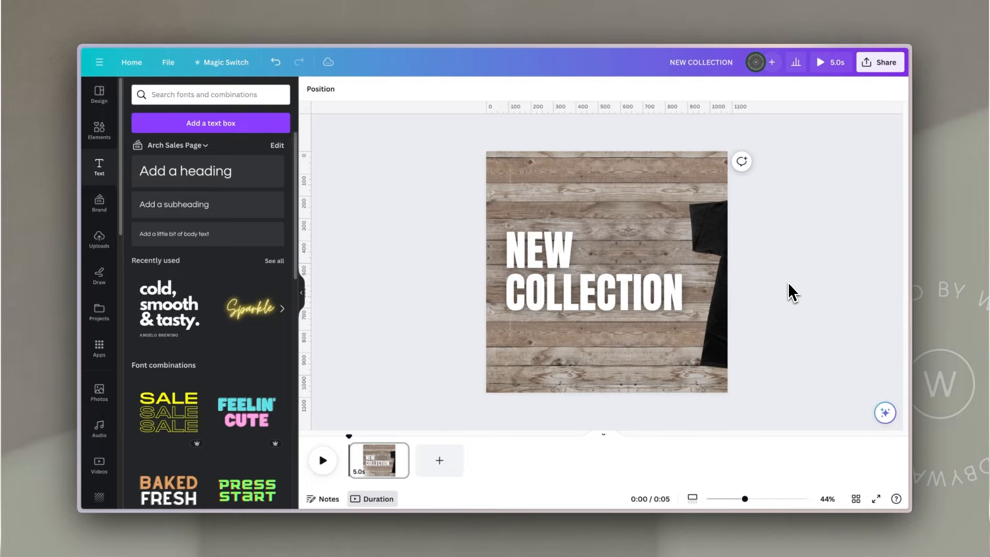
pyautogui.moveTo(378, 461)
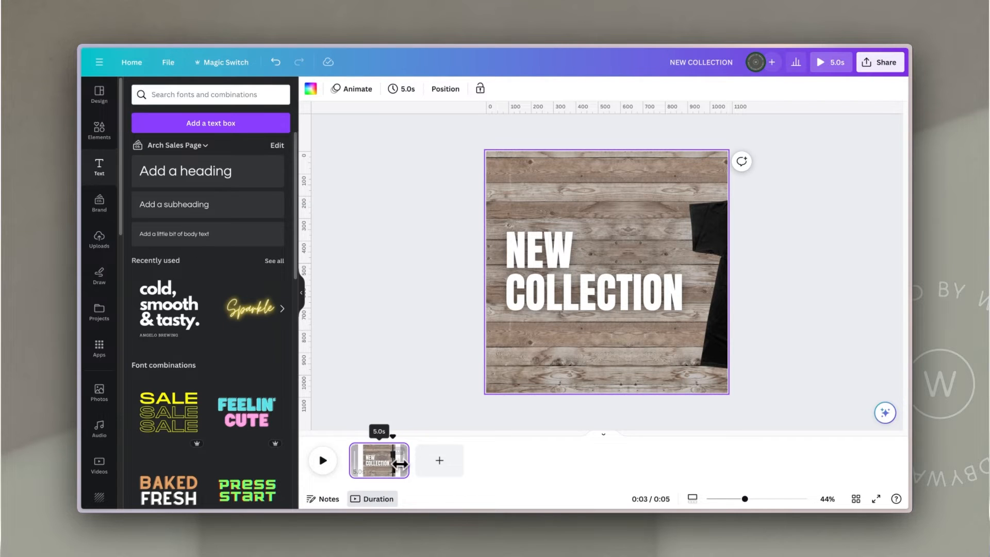
# - Shorten the NEW COLLECTION intro page, duplicate it, and open the new second page
pyautogui.moveTo(402, 459); pyautogui.dragTo(390, 460)
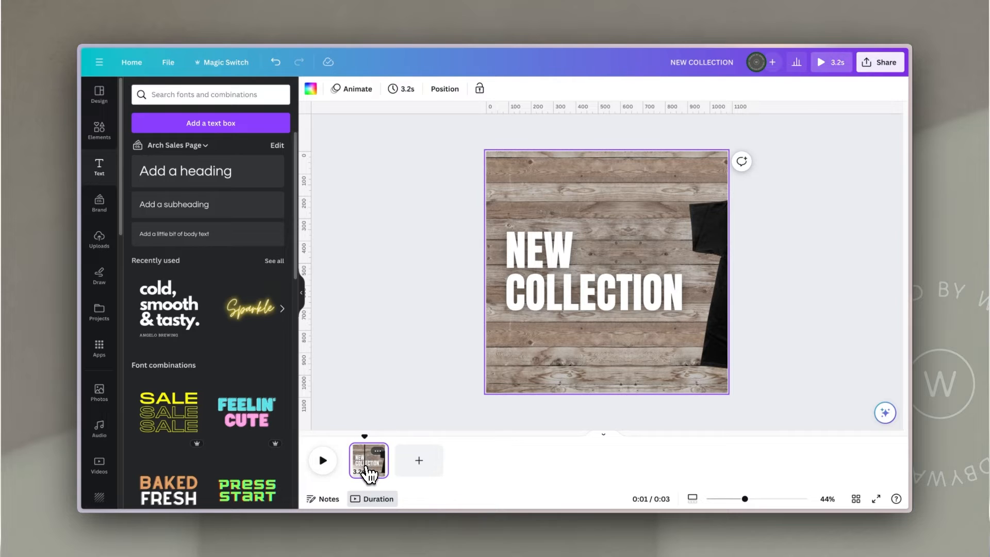
pyautogui.click(418, 459)
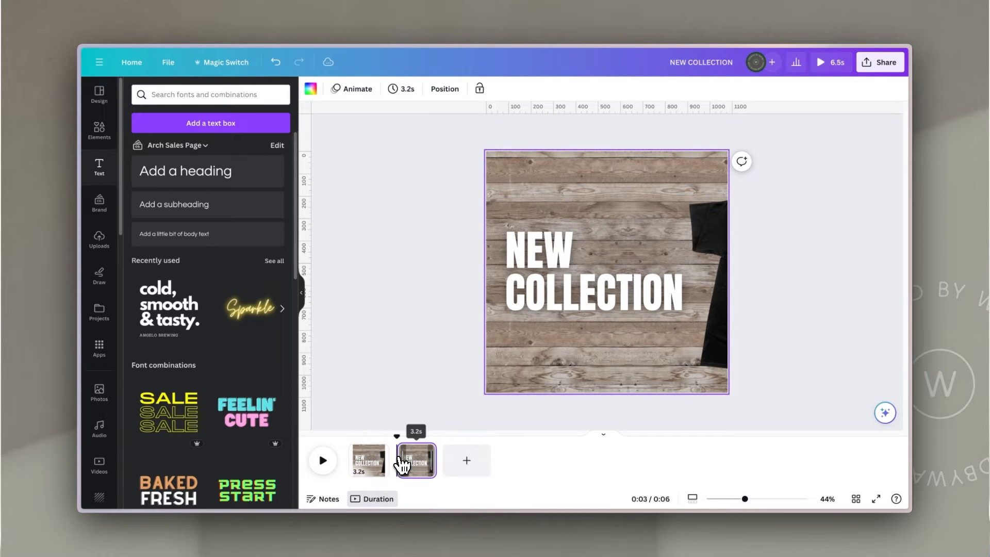
pyautogui.click(593, 278)
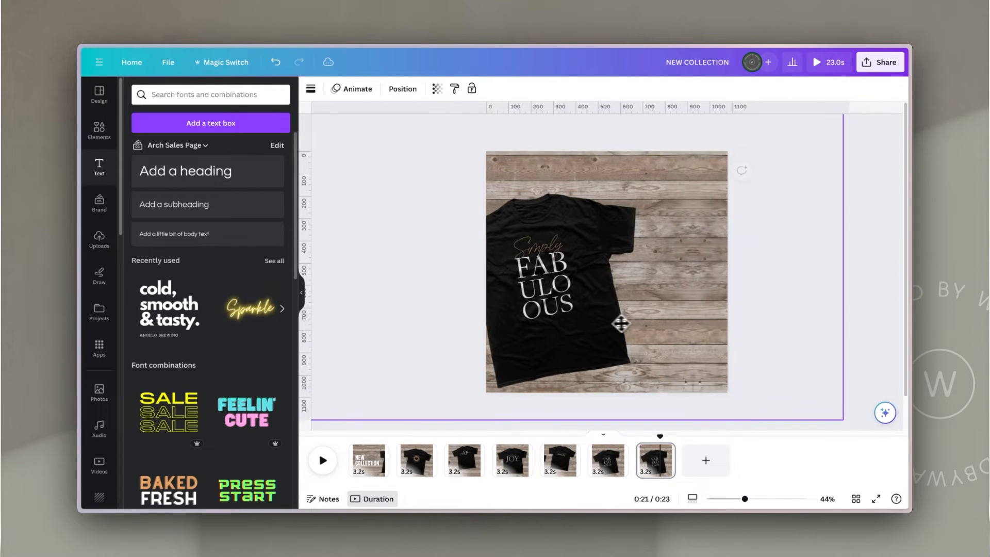
# - Push page 7's t-shirt mostly off the left edge and retype the heading as centered SHOP NOW
pyautogui.moveTo(622, 324); pyautogui.dragTo(505, 327)
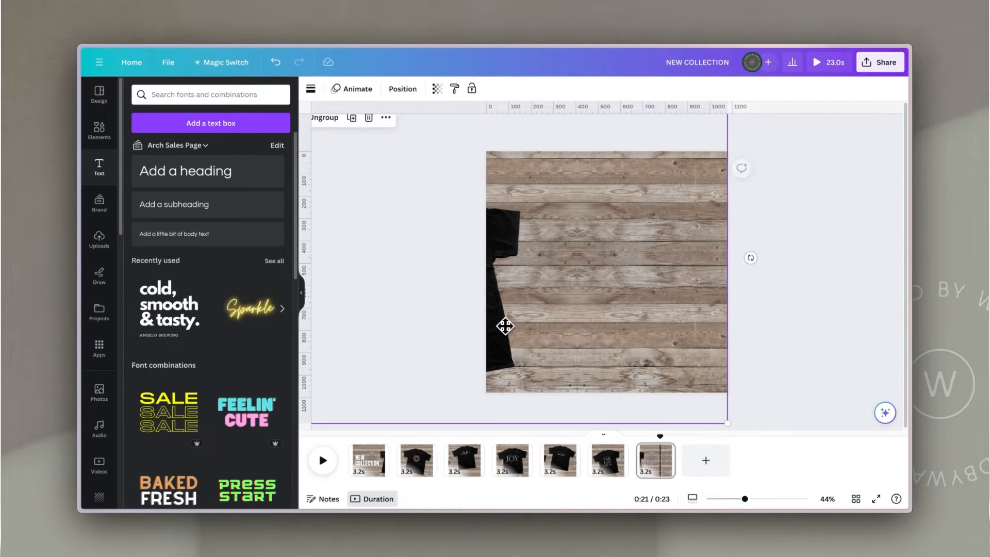
pyautogui.click(848, 234)
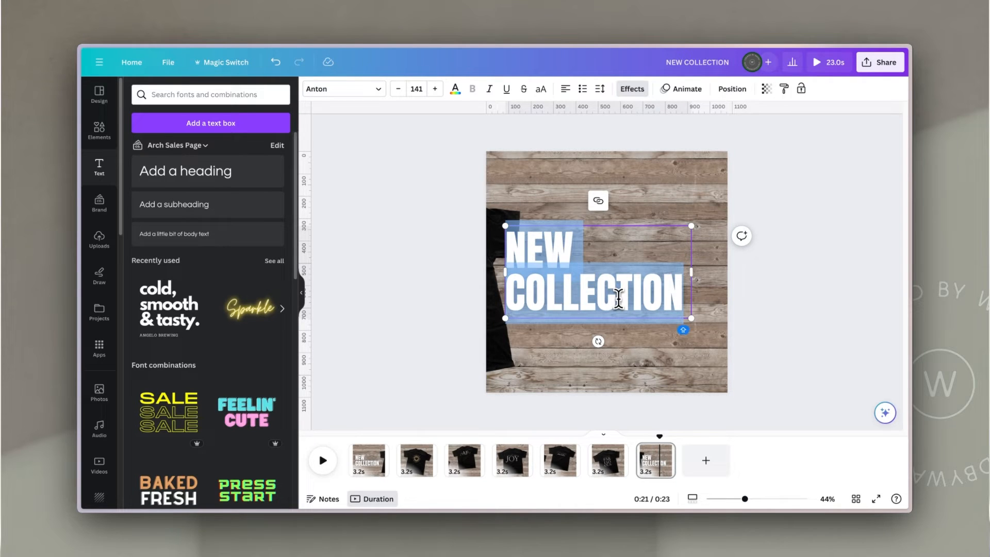
pyautogui.write('SHOP NOW')
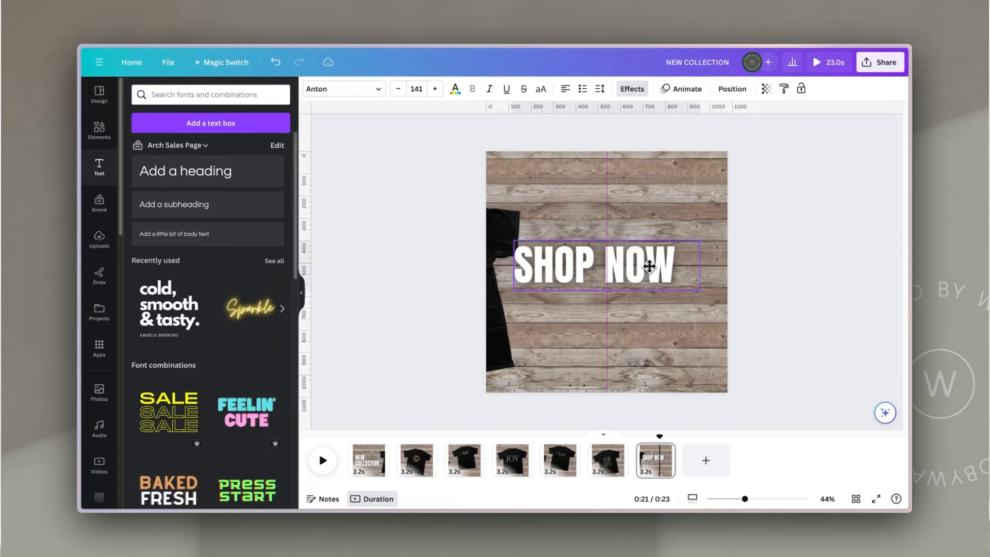
pyautogui.moveTo(700, 284); pyautogui.dragTo(715, 295)
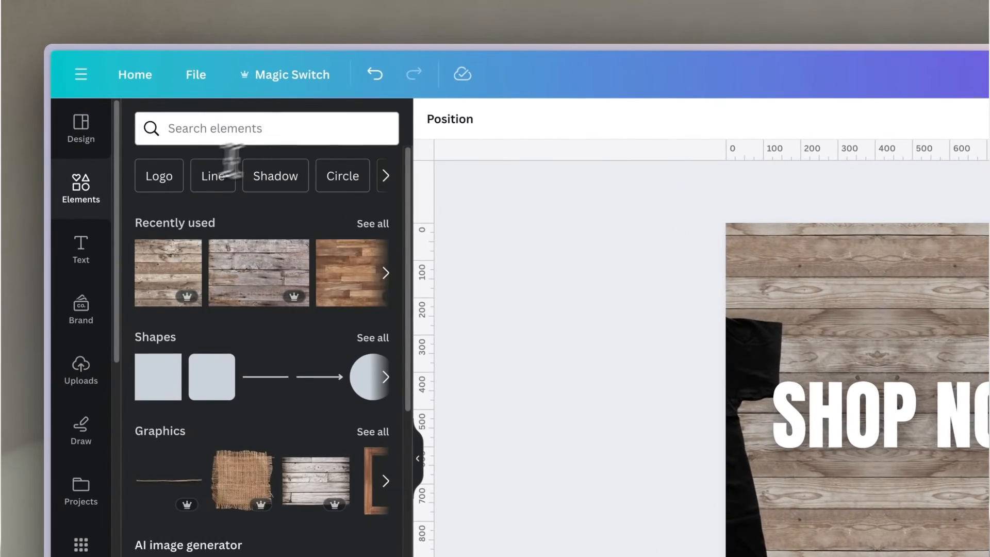
# - Add a white search bar graphic beneath the SHOP NOW heading
pyautogui.write('SEA')
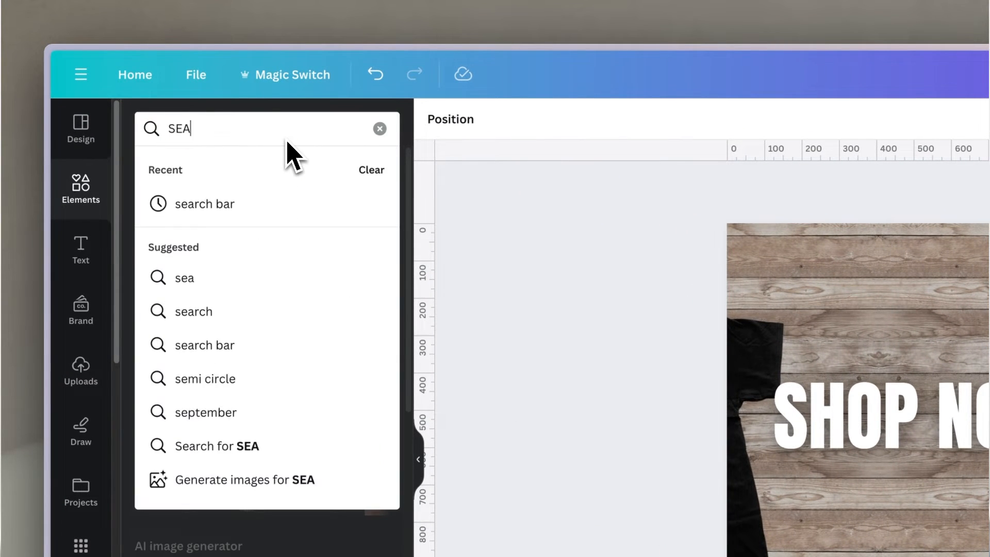
pyautogui.click(205, 345)
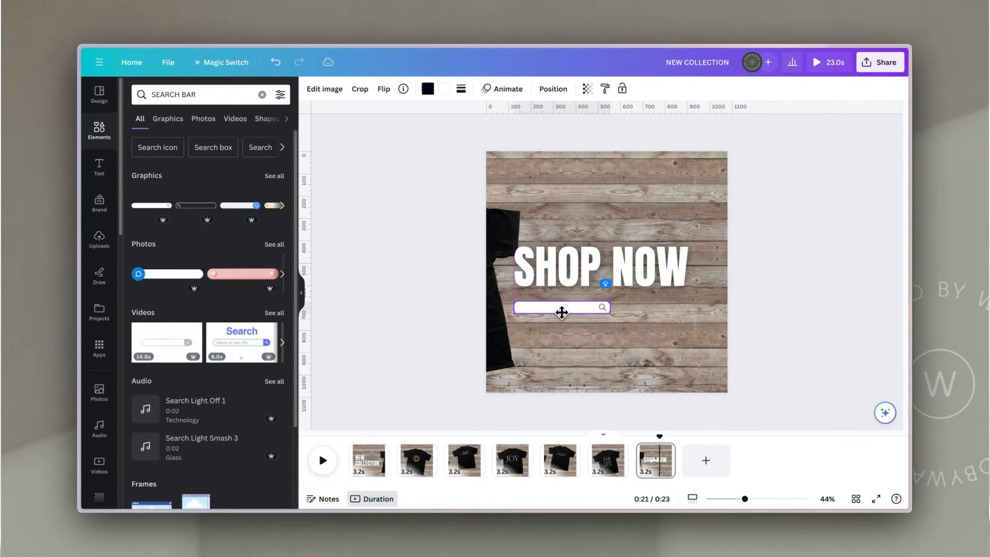
pyautogui.moveTo(610, 307); pyautogui.dragTo(688, 321)
pyautogui.write('www')
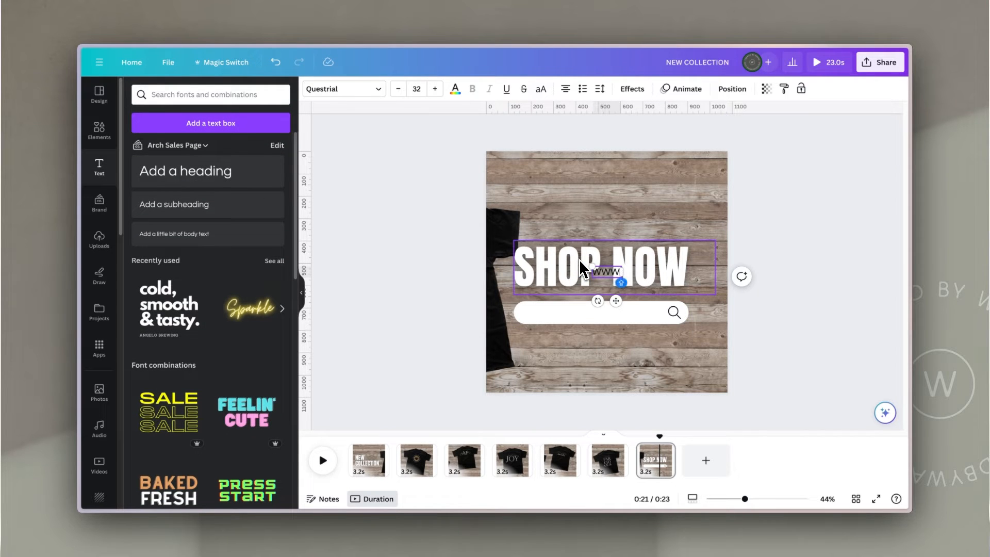
pyautogui.write('.YC')
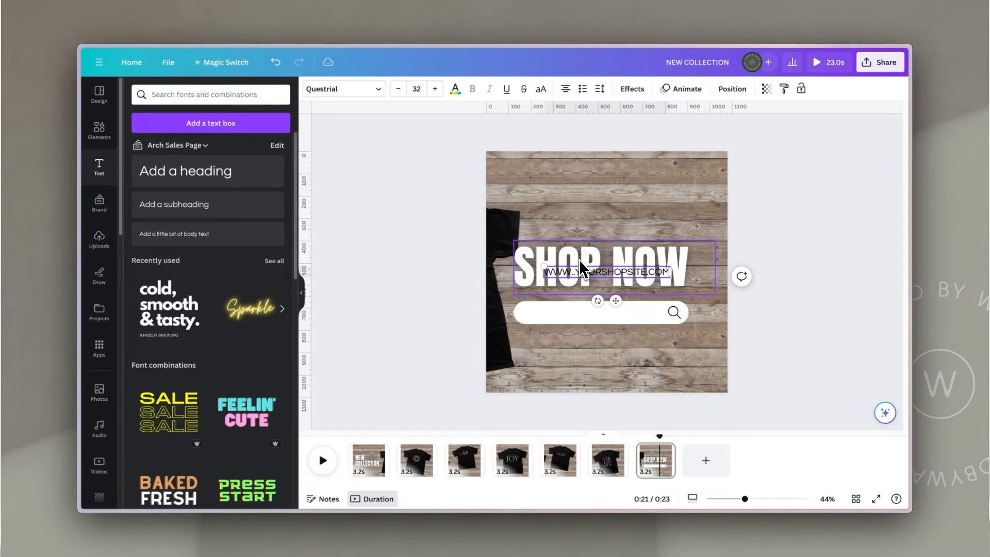
pyautogui.moveTo(608, 272); pyautogui.dragTo(590, 312)
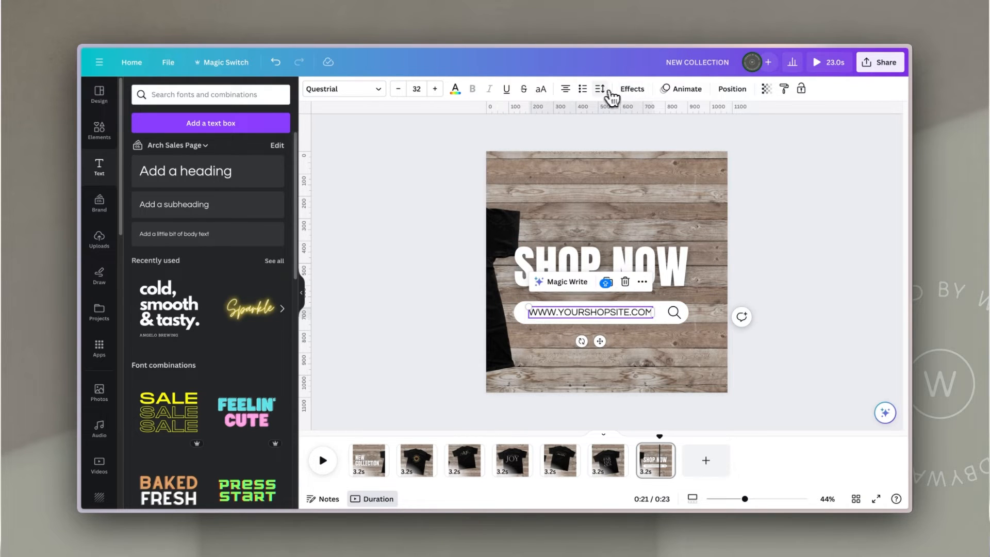
pyautogui.click(600, 88)
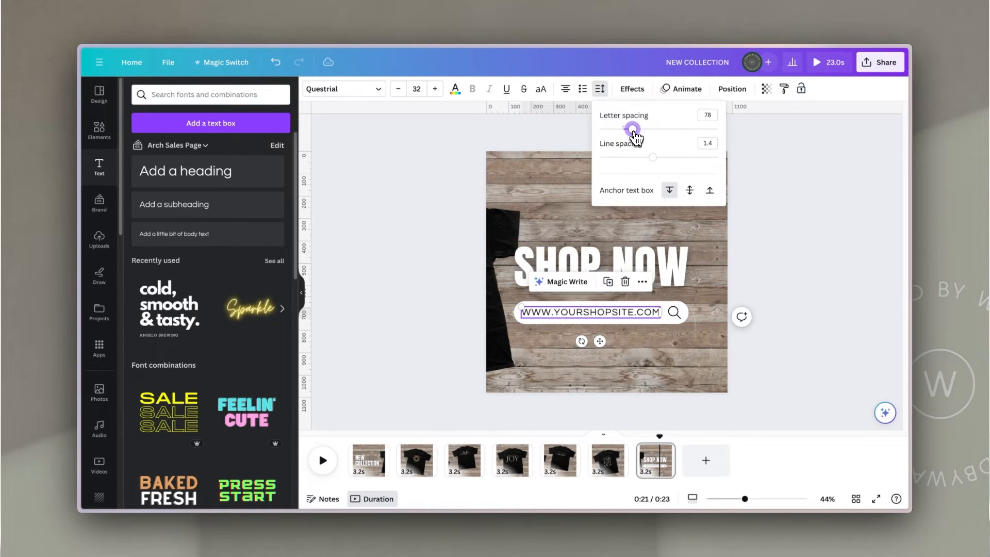
pyautogui.click(686, 88)
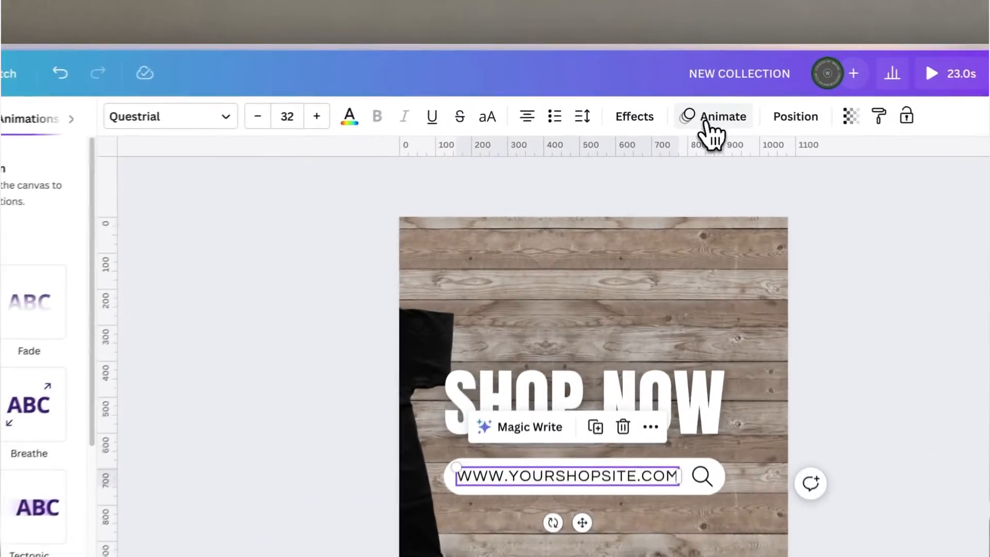
pyautogui.click(722, 116)
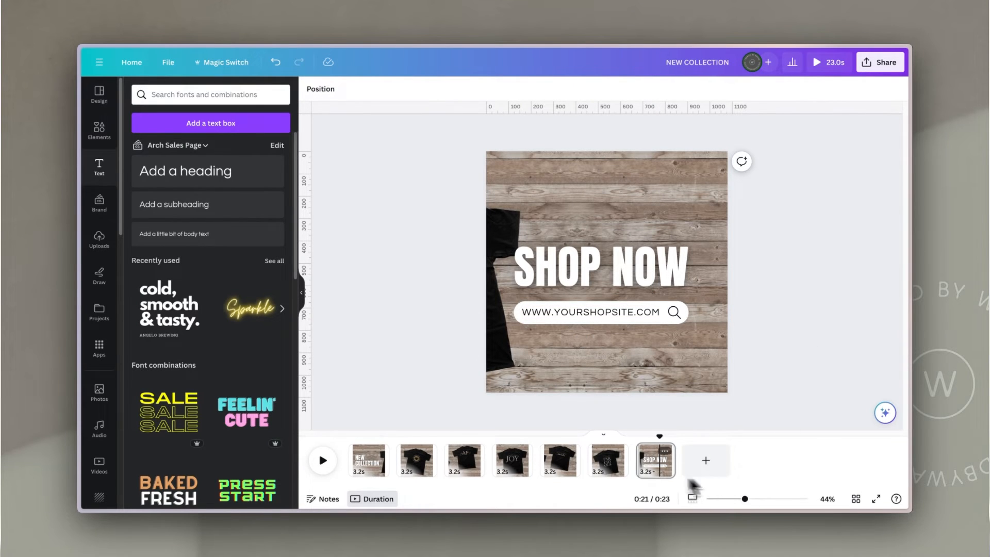
pyautogui.click(368, 460)
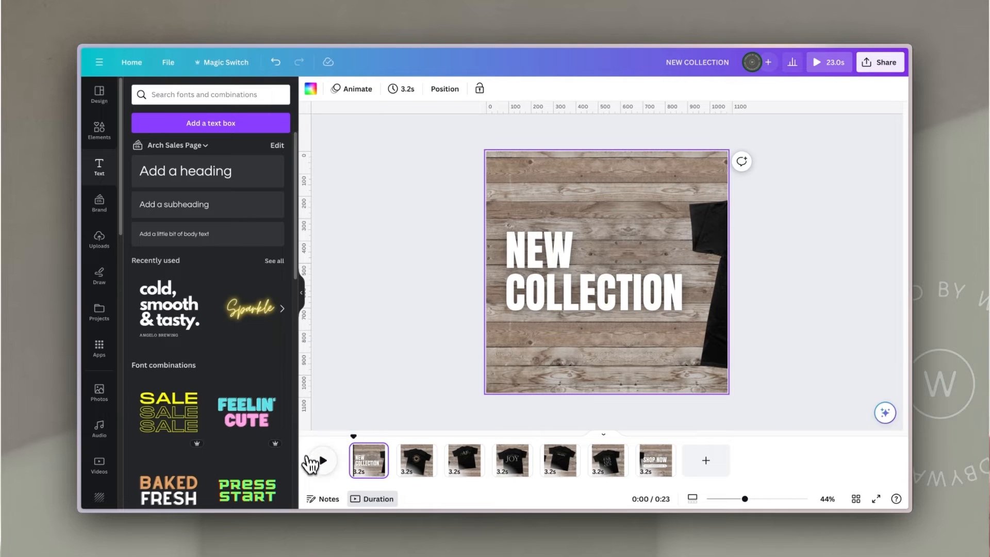
pyautogui.click(320, 461)
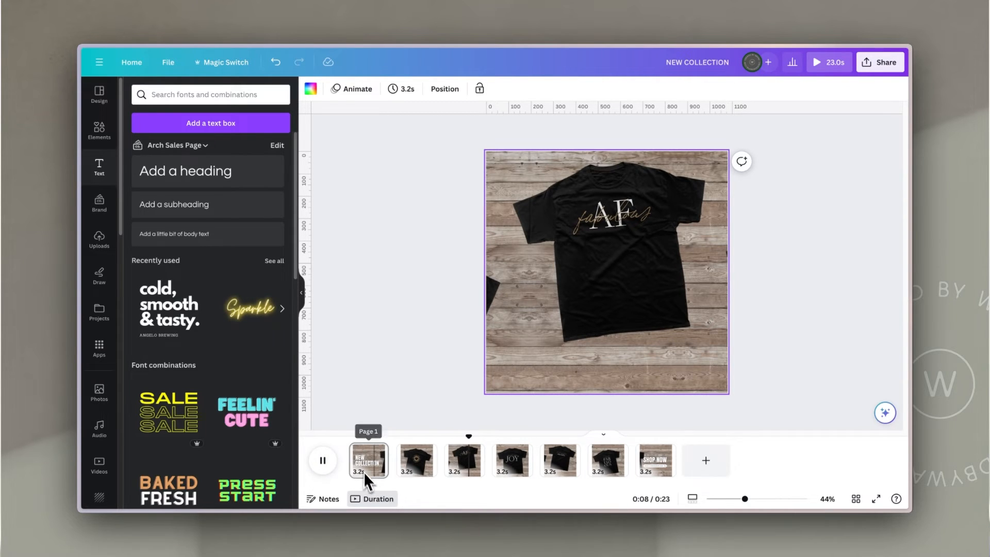
pyautogui.click(321, 460)
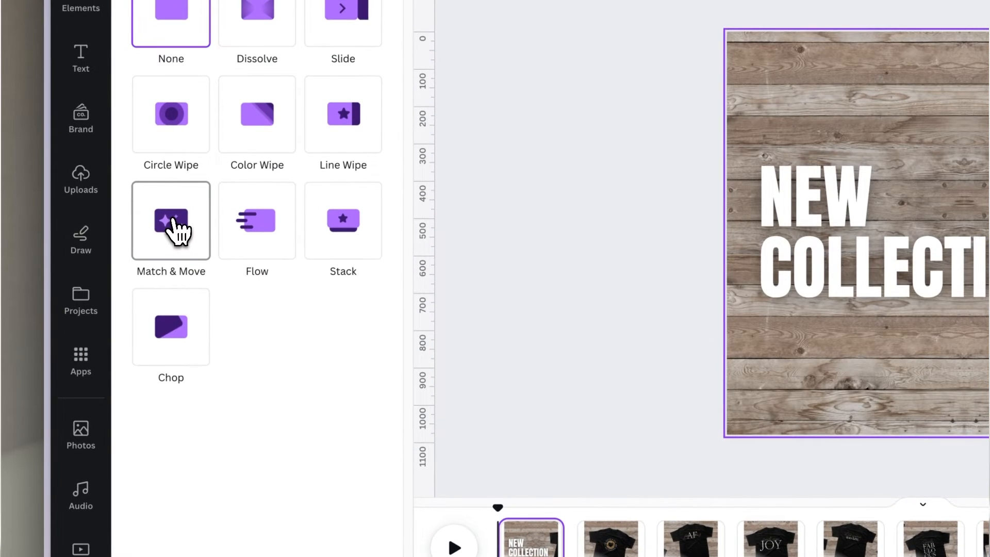
# - Apply a 1.1-second Match & Move transition between all pages
pyautogui.click(171, 221)
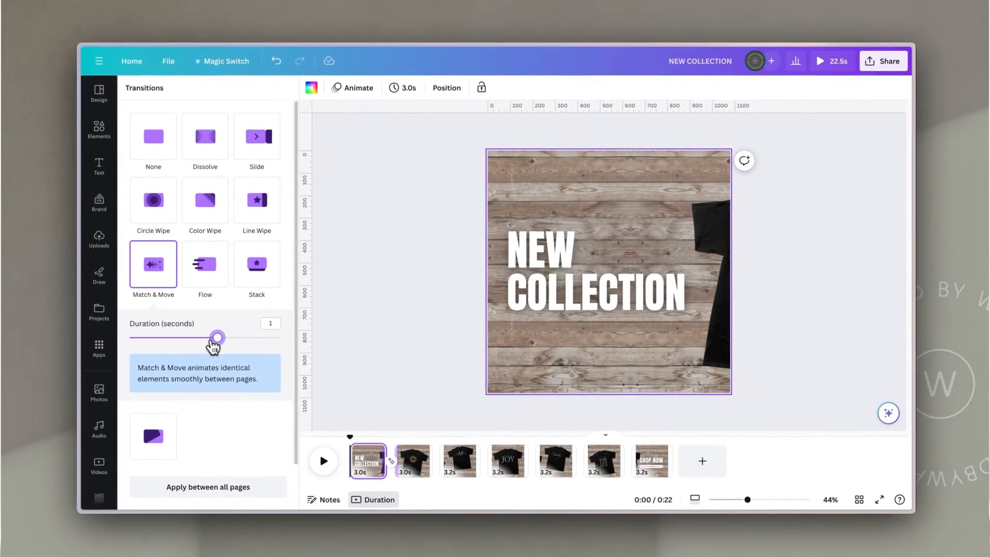
pyautogui.moveTo(217, 336); pyautogui.dragTo(227, 337)
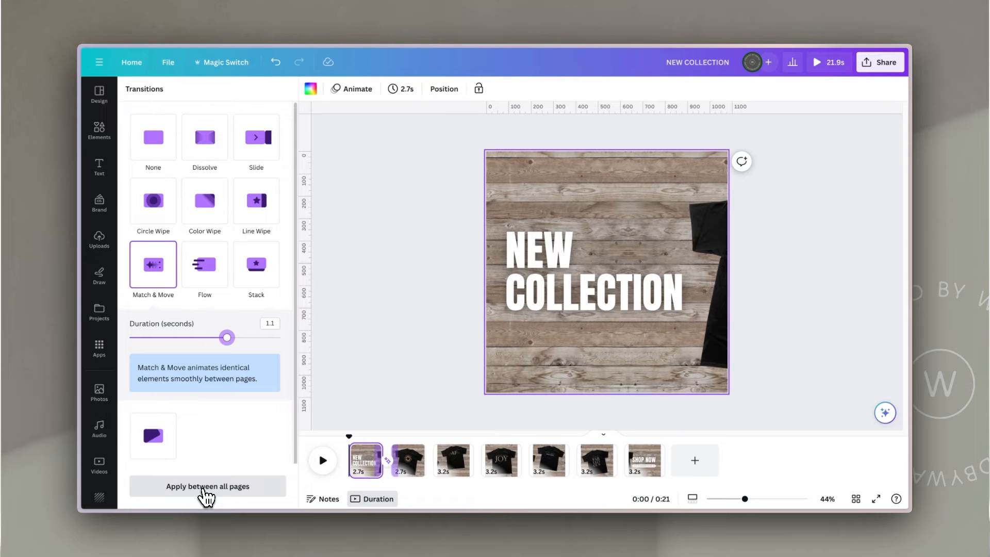
pyautogui.click(206, 486)
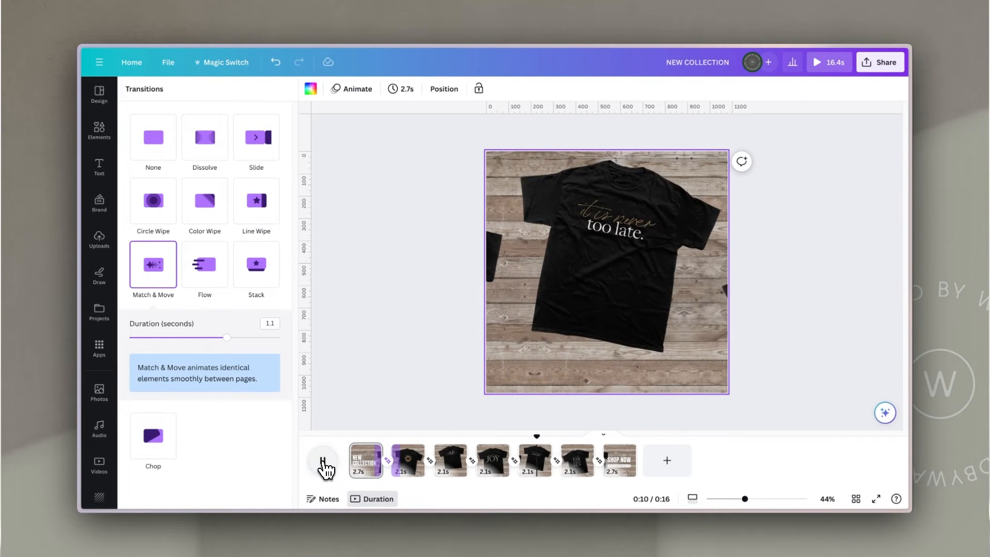
pyautogui.click(575, 460)
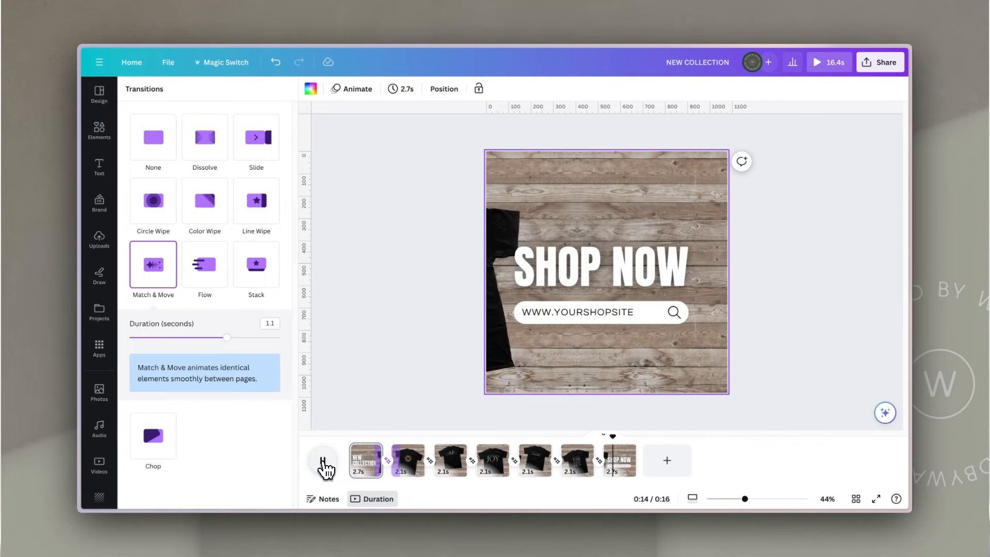
pyautogui.write('.COM')
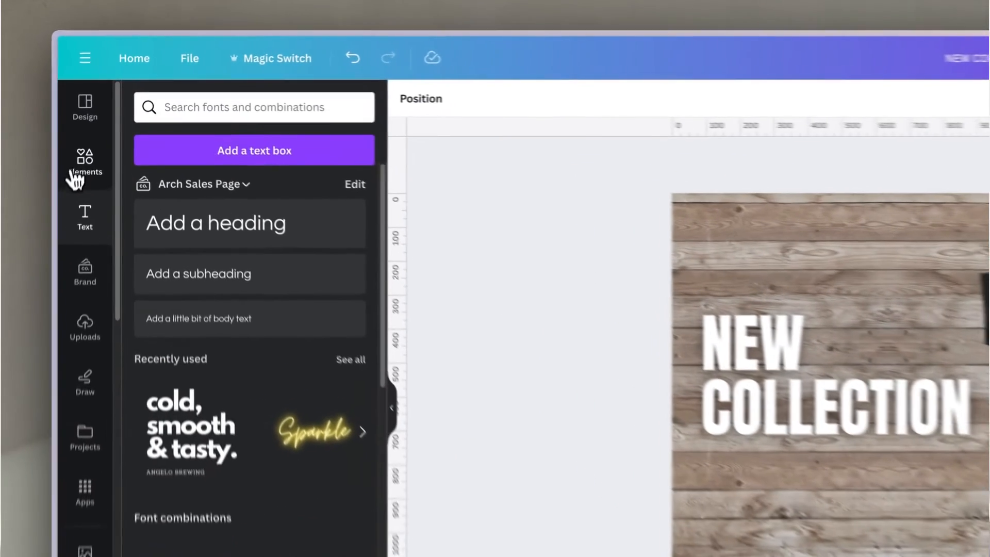
# - Search 'coffee' and place the latte cup in page 1's lower-right corner
pyautogui.write('SEARCH BARC')
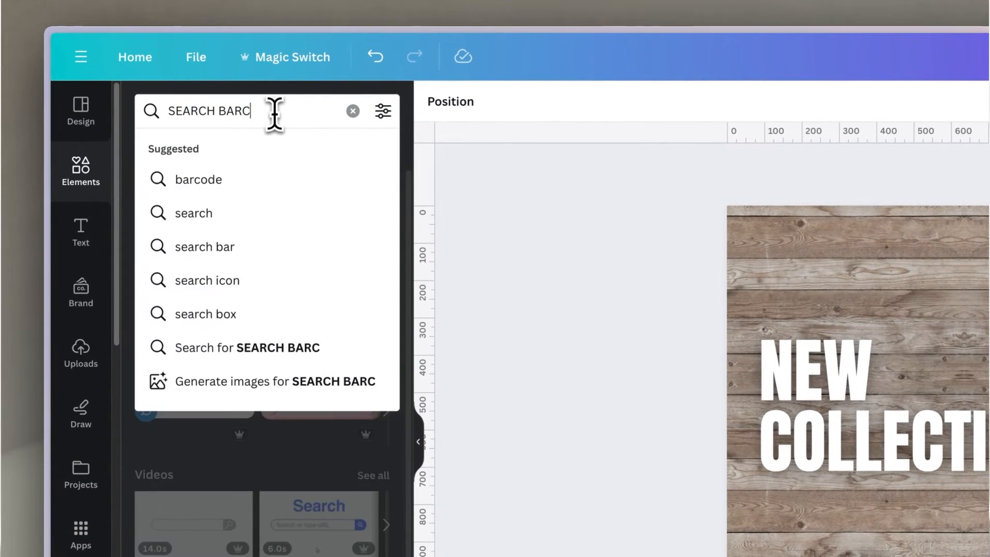
pyautogui.write('COFFEE')
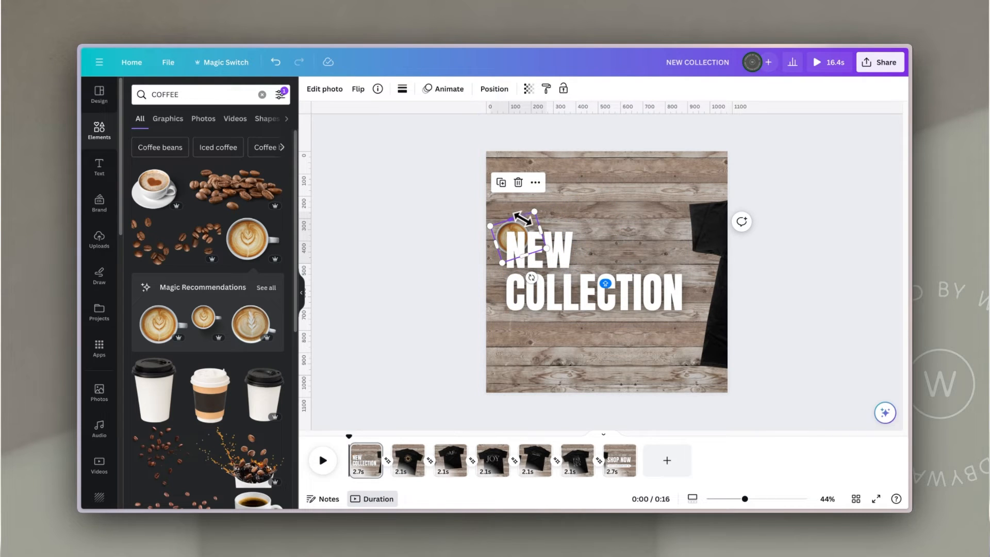
pyautogui.moveTo(531, 236); pyautogui.dragTo(682, 351)
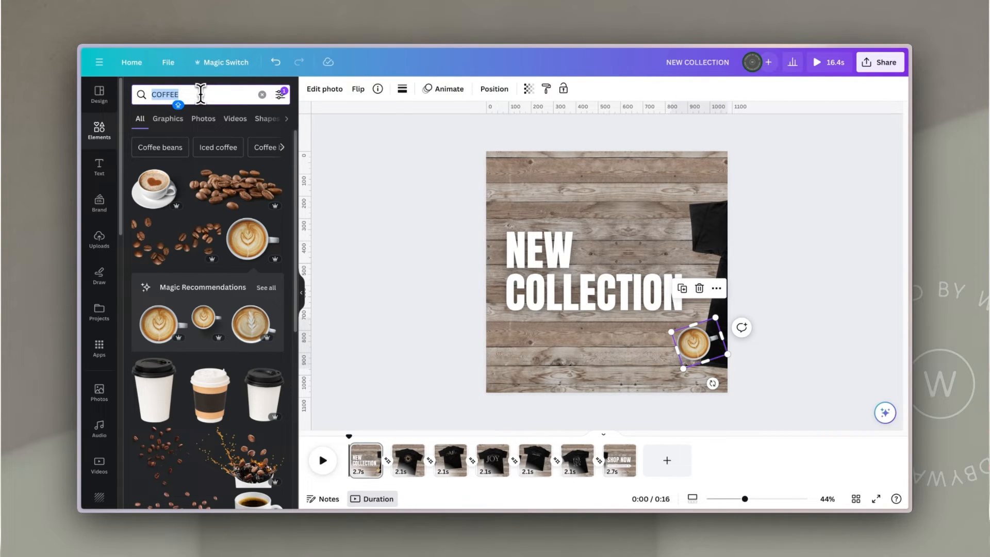
pyautogui.write('FLATLAY BOOK')
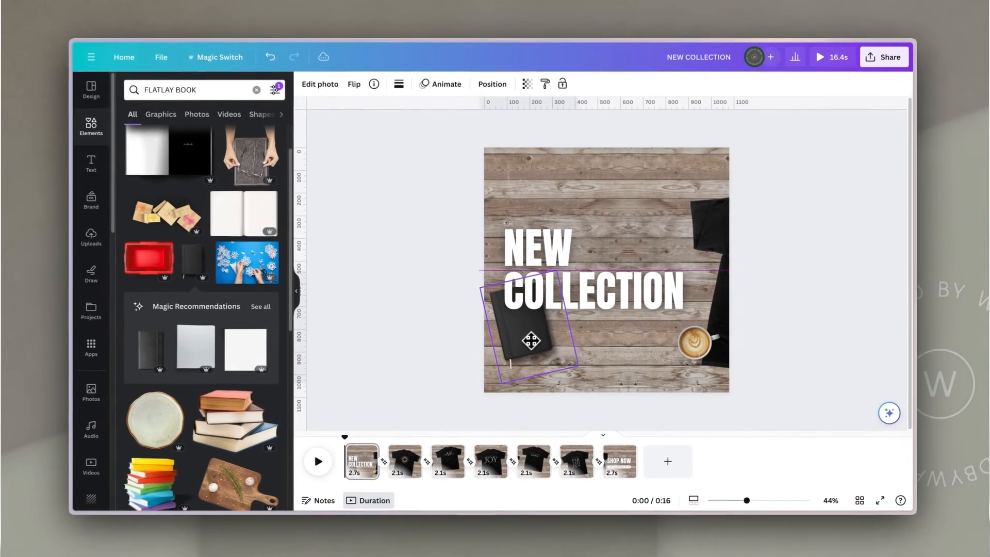
# - Place a black notebook on the wood planks and a silver pen on top of it
pyautogui.moveTo(531, 341); pyautogui.dragTo(574, 247)
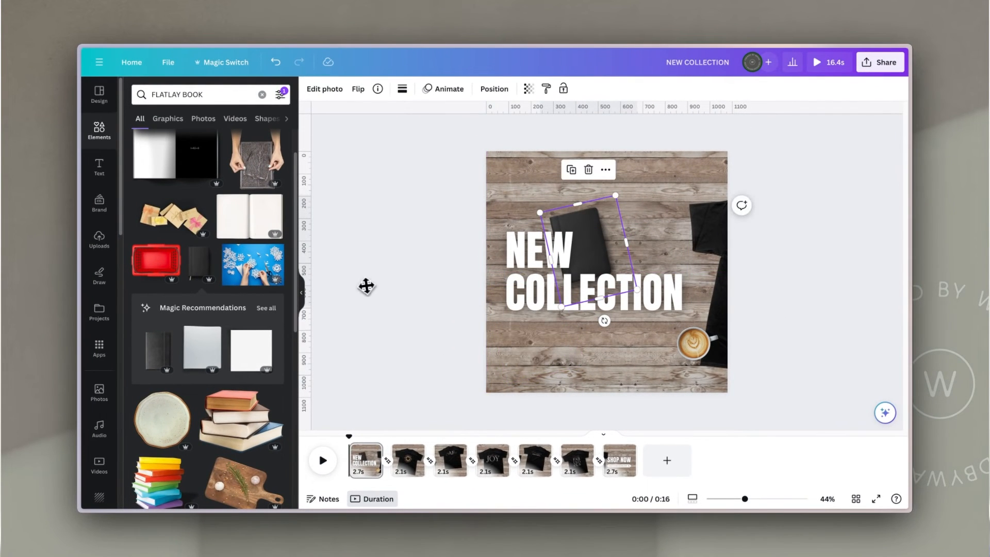
pyautogui.write('pen\\')
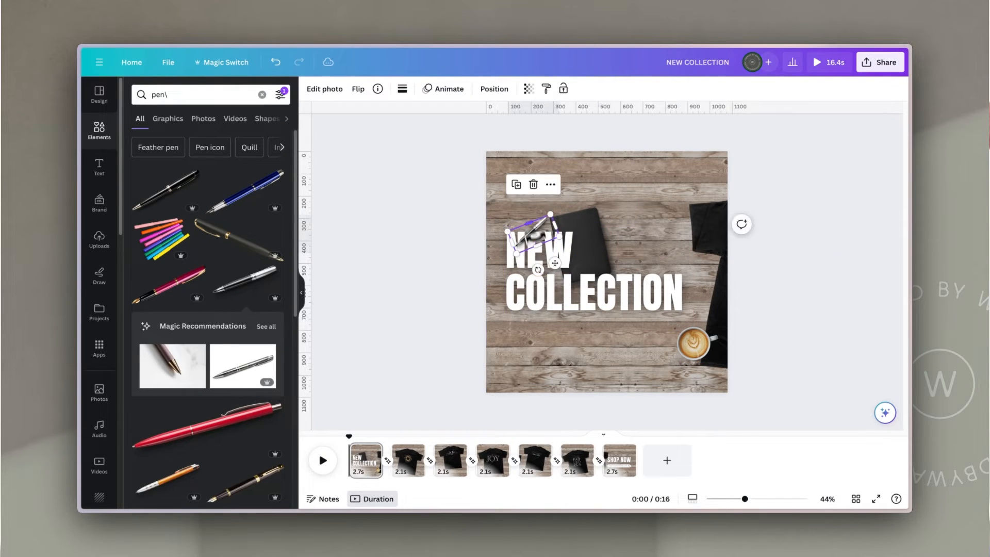
pyautogui.moveTo(536, 237); pyautogui.dragTo(591, 256)
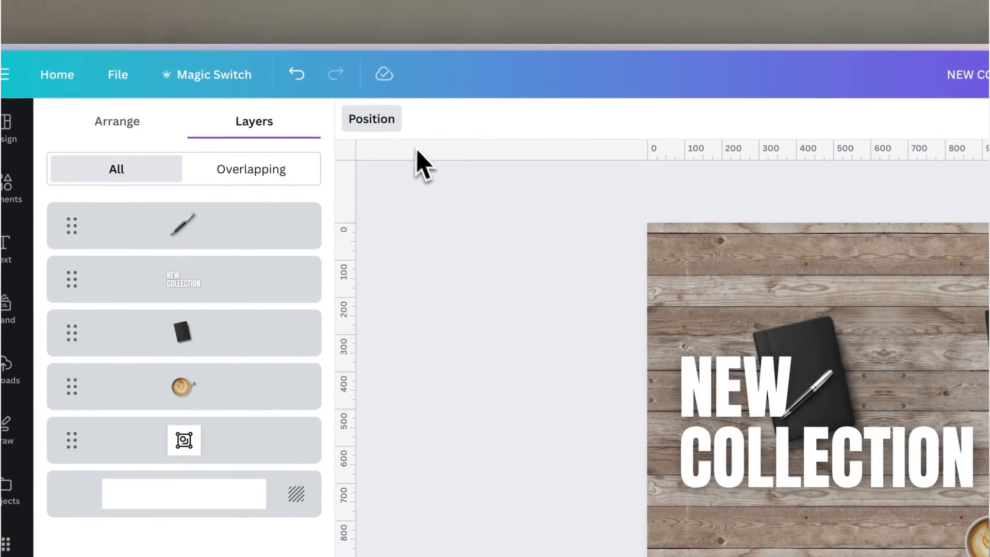
# - Arrange the pen, title and notebook layers on the intro page
pyautogui.click(183, 226)
pyautogui.write('pen\\')
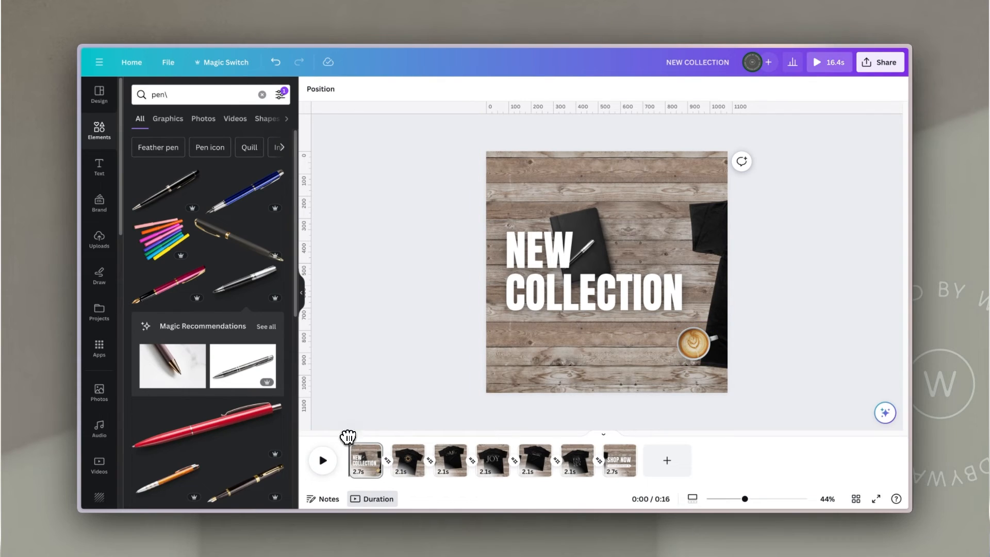
# - Reposition the latte cup on the heart-shirt page and play the preview from the start
pyautogui.click(321, 459)
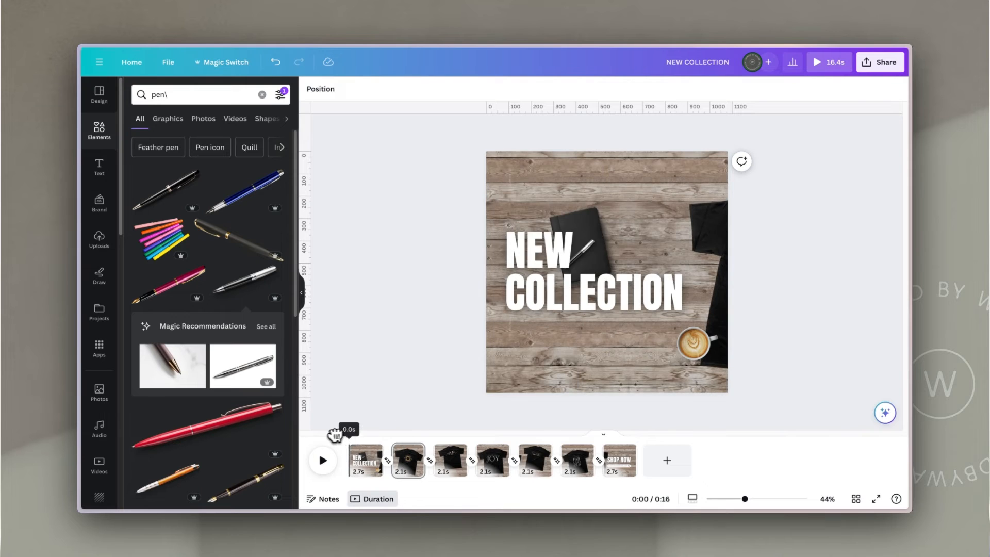
pyautogui.click(692, 347)
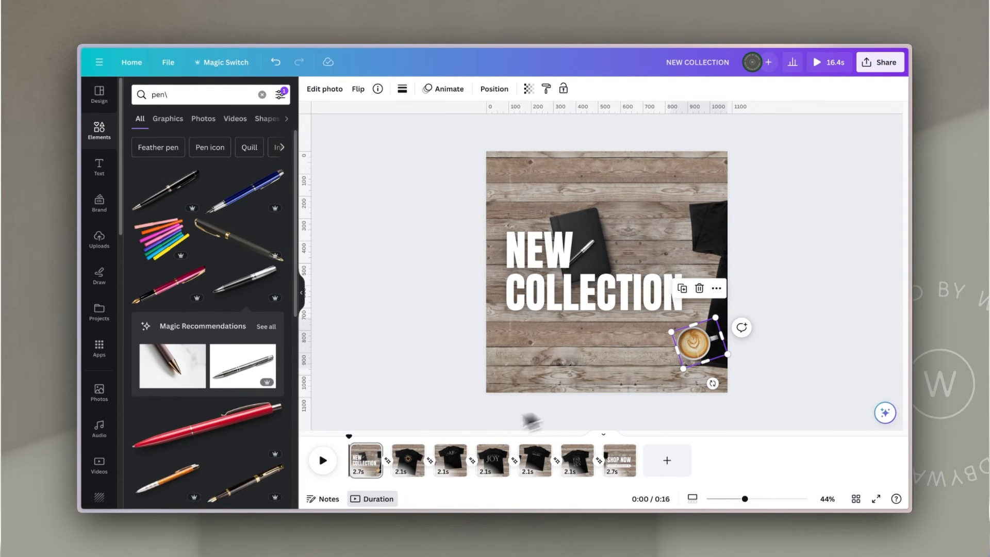
pyautogui.click(407, 460)
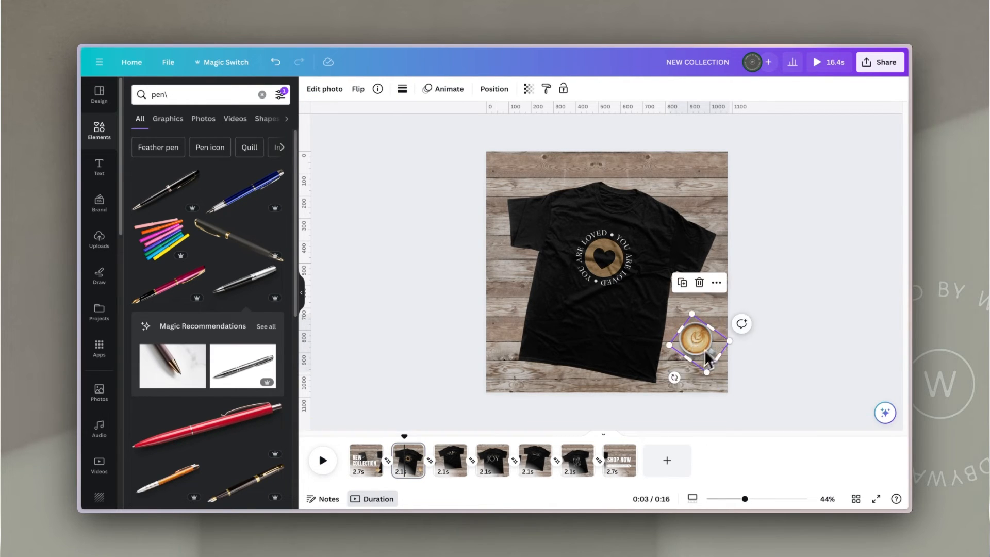
pyautogui.moveTo(694, 344); pyautogui.dragTo(467, 355)
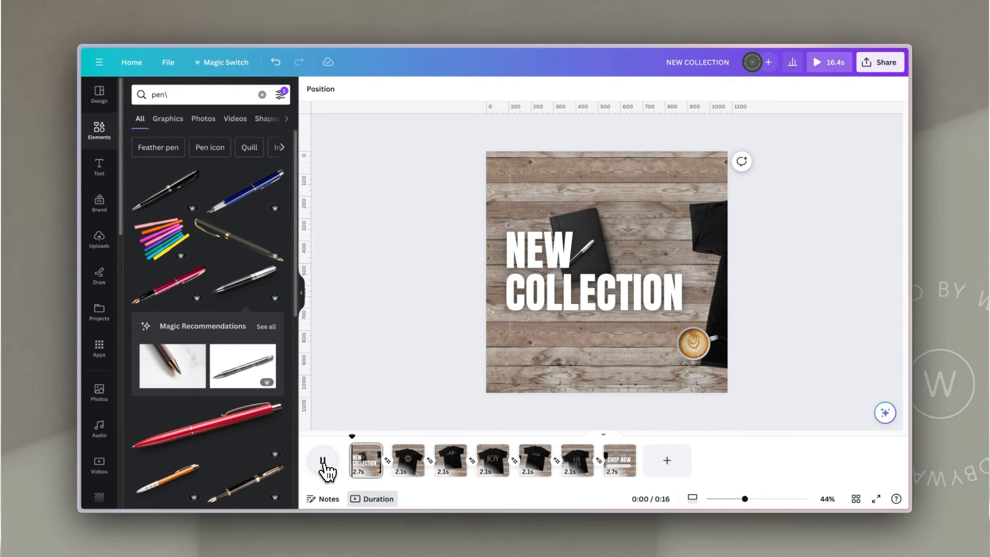
pyautogui.click(323, 460)
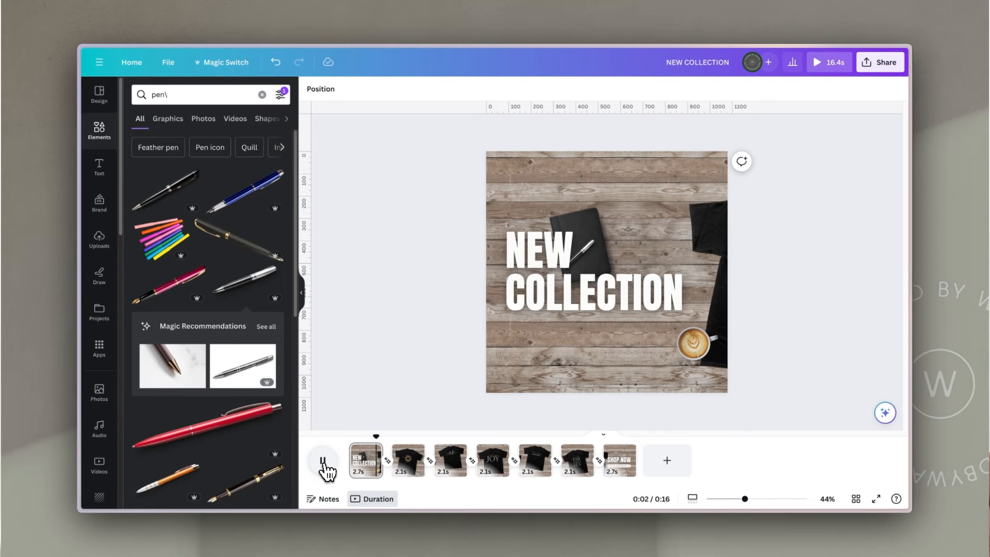
# - Stop the preview and move page 2's notebook and pen copies just off the canvas edges
pyautogui.click(323, 459)
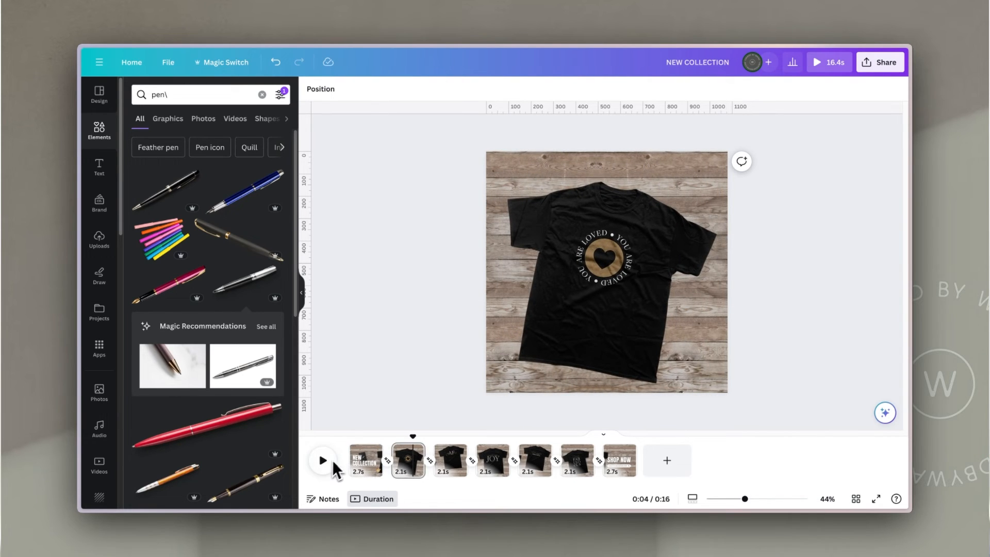
pyautogui.click(366, 461)
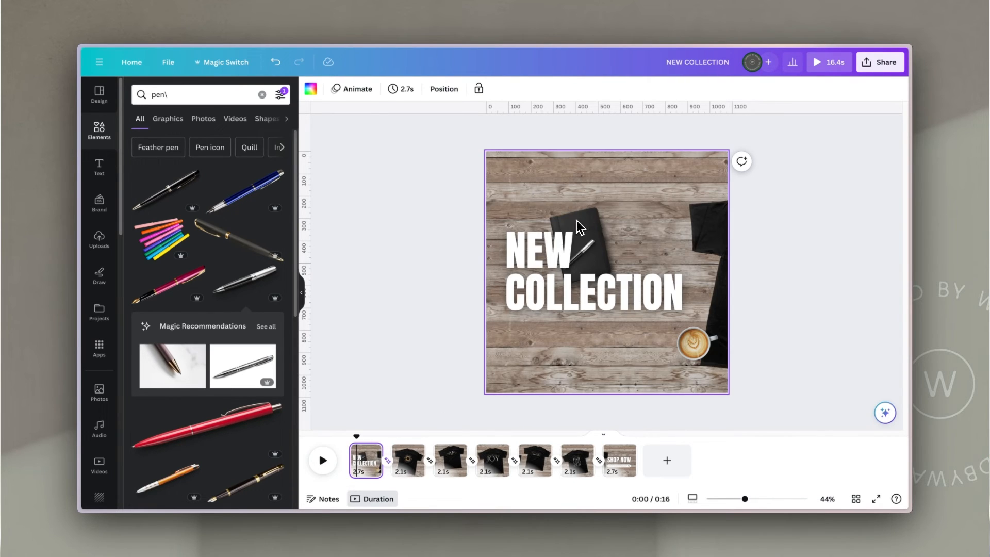
pyautogui.click(597, 227)
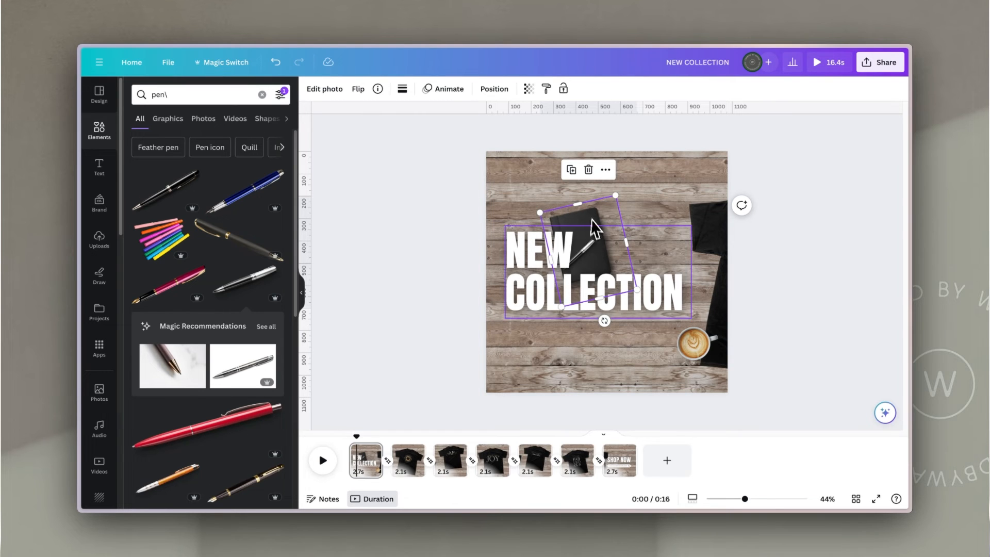
pyautogui.moveTo(408, 460)
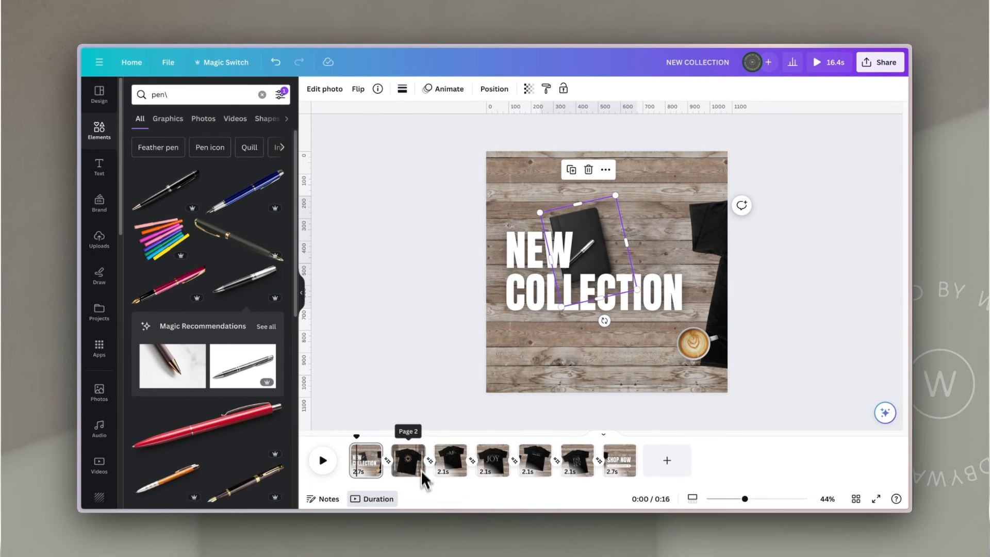
pyautogui.click(408, 459)
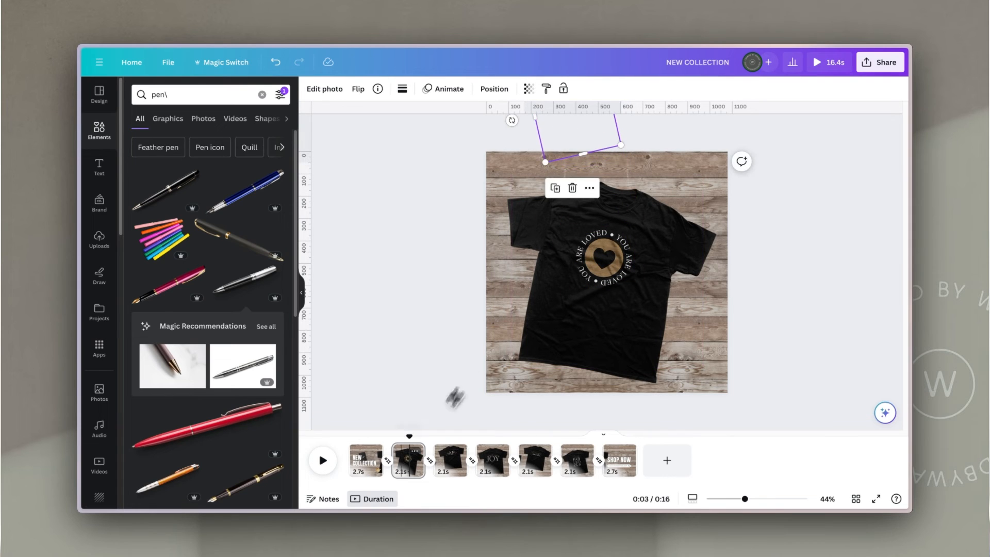
pyautogui.click(365, 460)
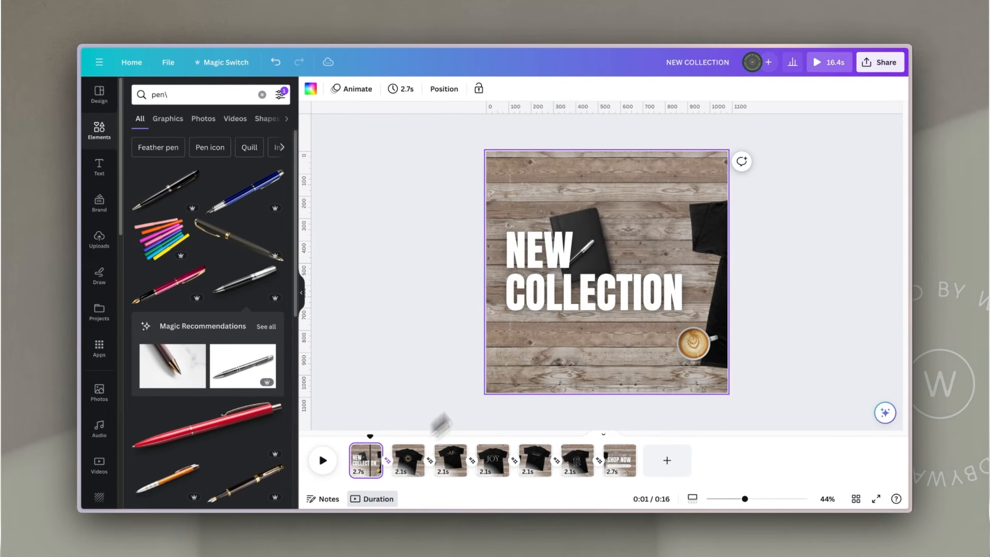
pyautogui.click(594, 293)
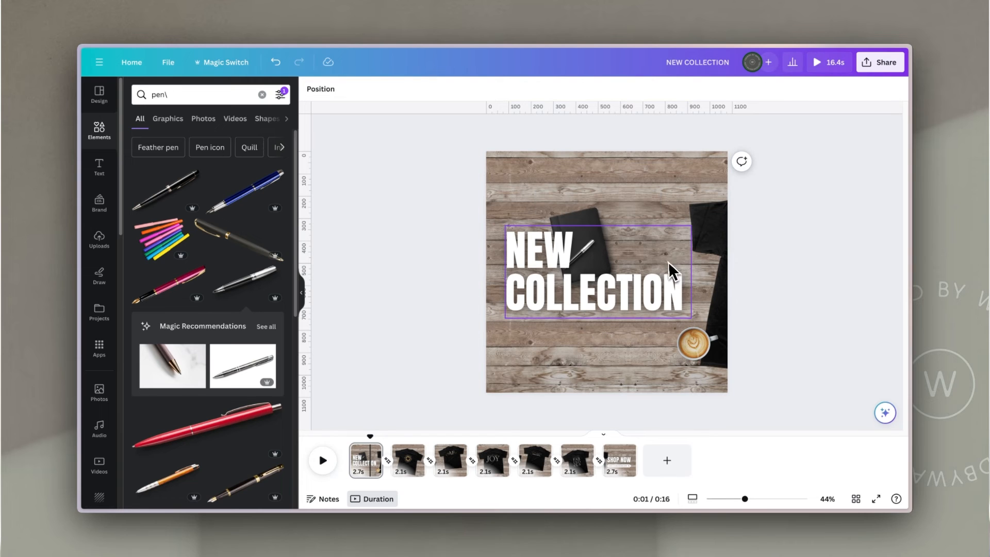
pyautogui.moveTo(585, 281)
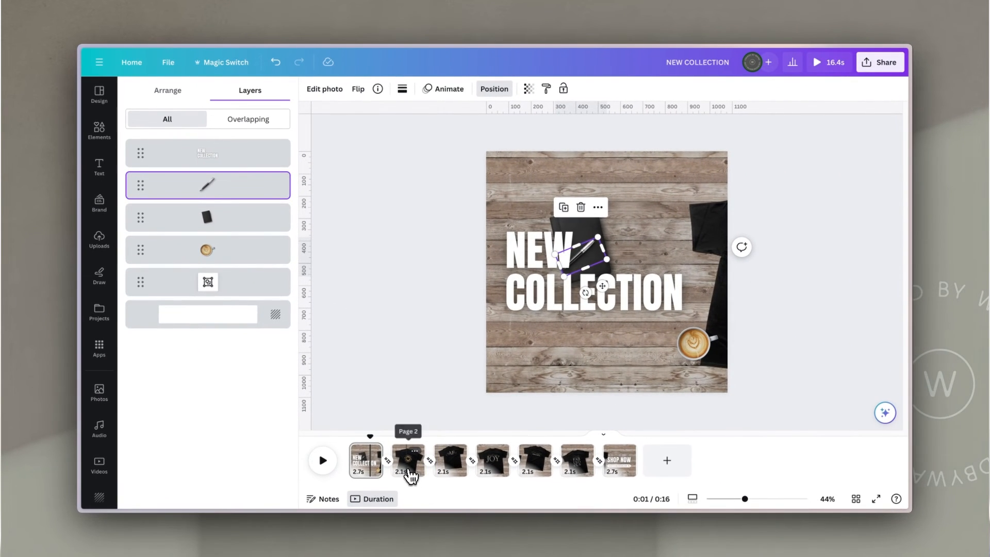
pyautogui.click(408, 459)
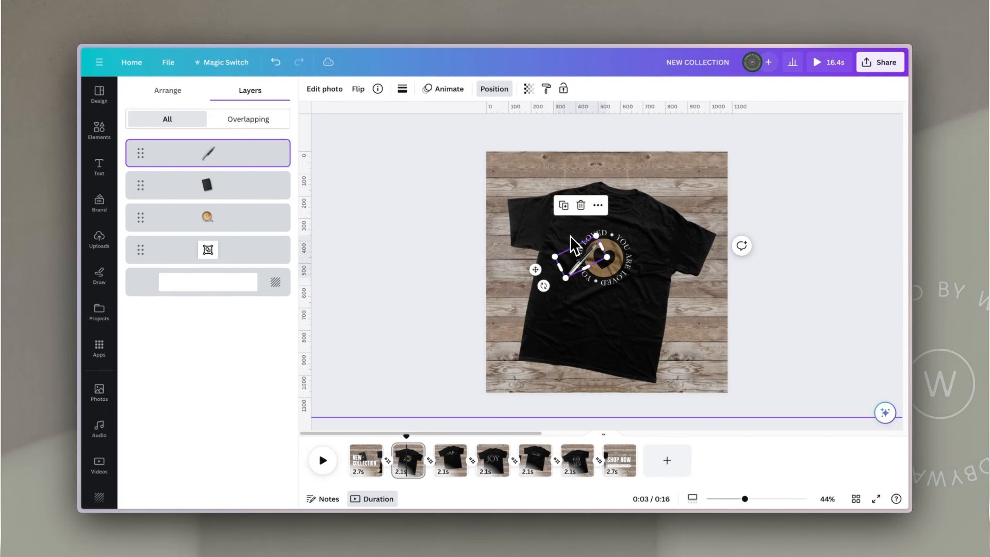
pyautogui.moveTo(575, 258); pyautogui.dragTo(467, 189)
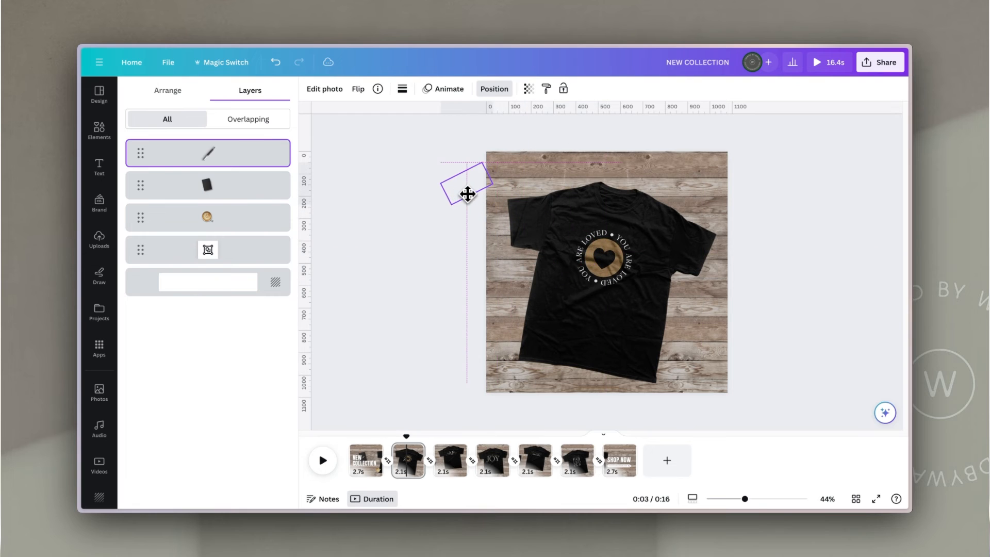
pyautogui.click(365, 460)
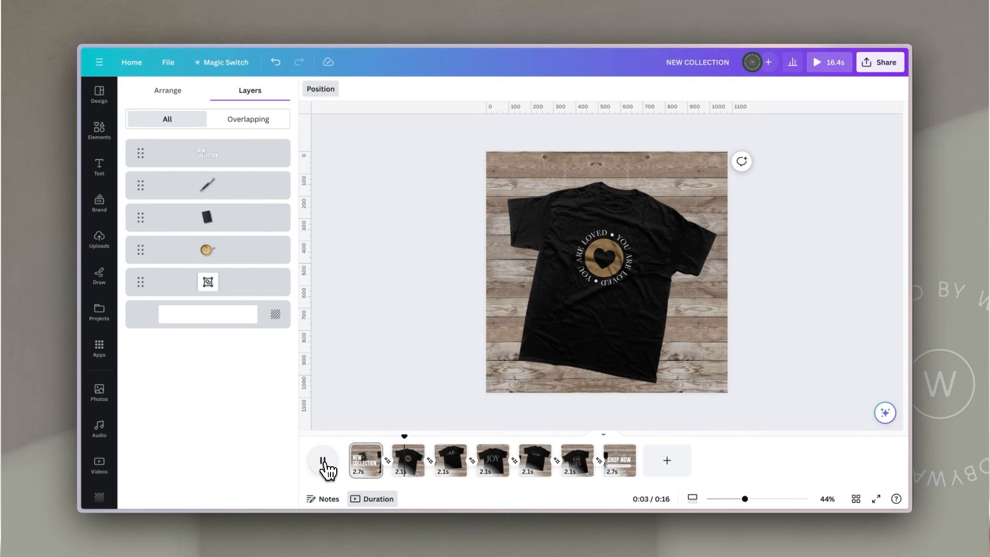
pyautogui.click(408, 461)
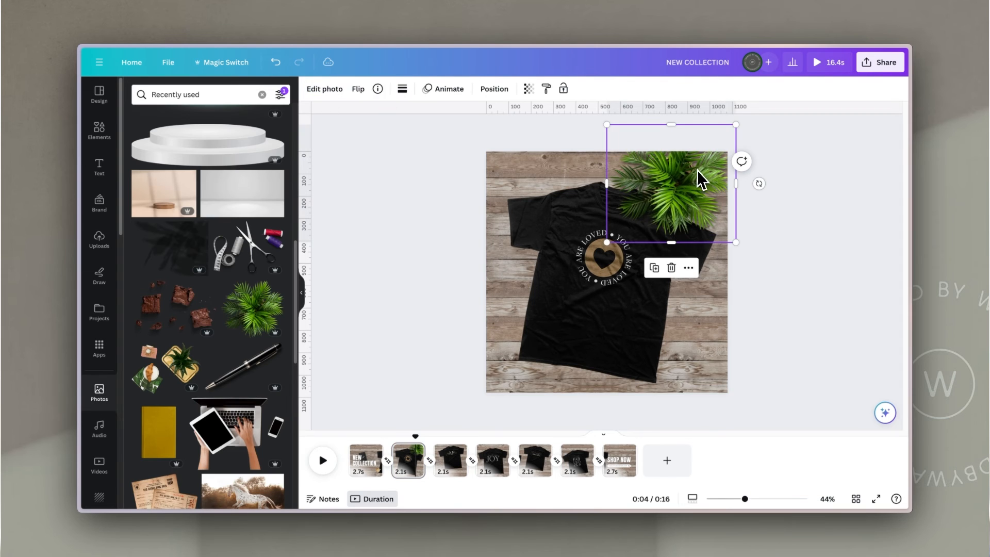
# - Select the palm plant, switch to the JOY t-shirt page, and play the preview to SHOP NOW
pyautogui.click(449, 459)
pyautogui.write('wallet')
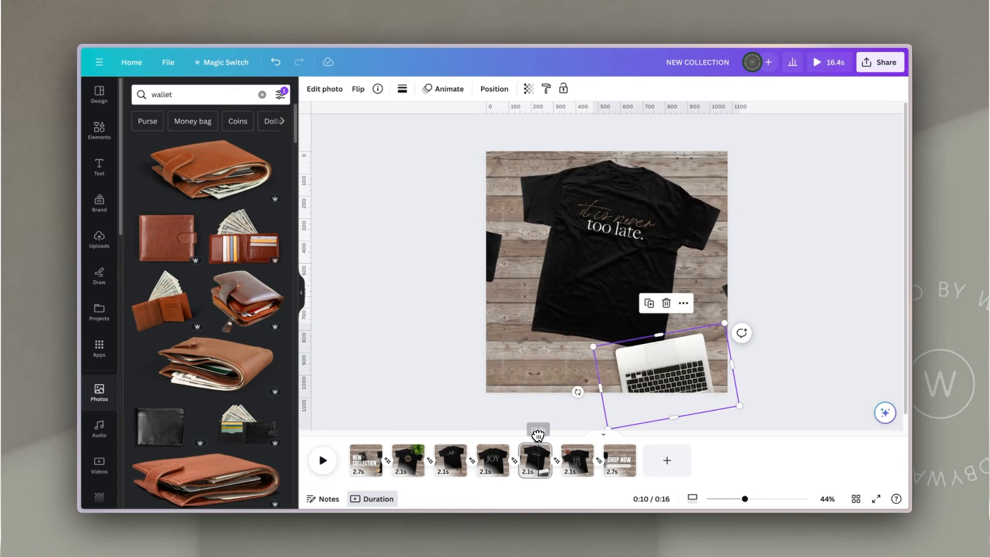
pyautogui.click(491, 459)
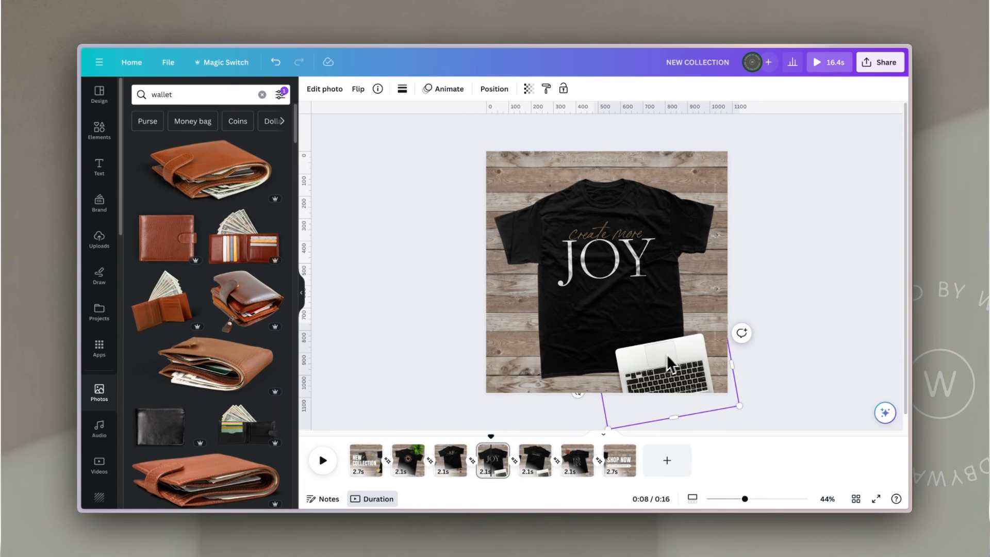
pyautogui.click(322, 459)
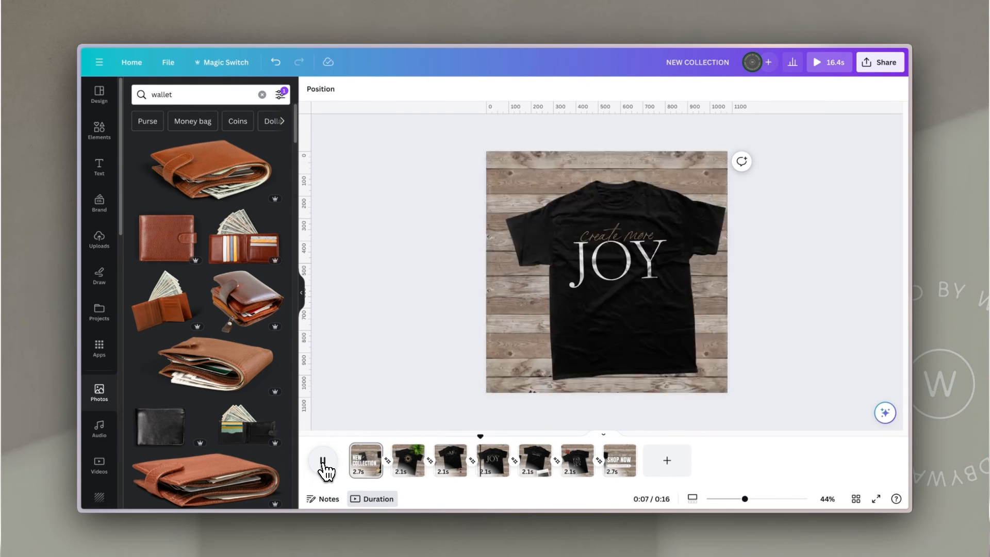
pyautogui.click(619, 459)
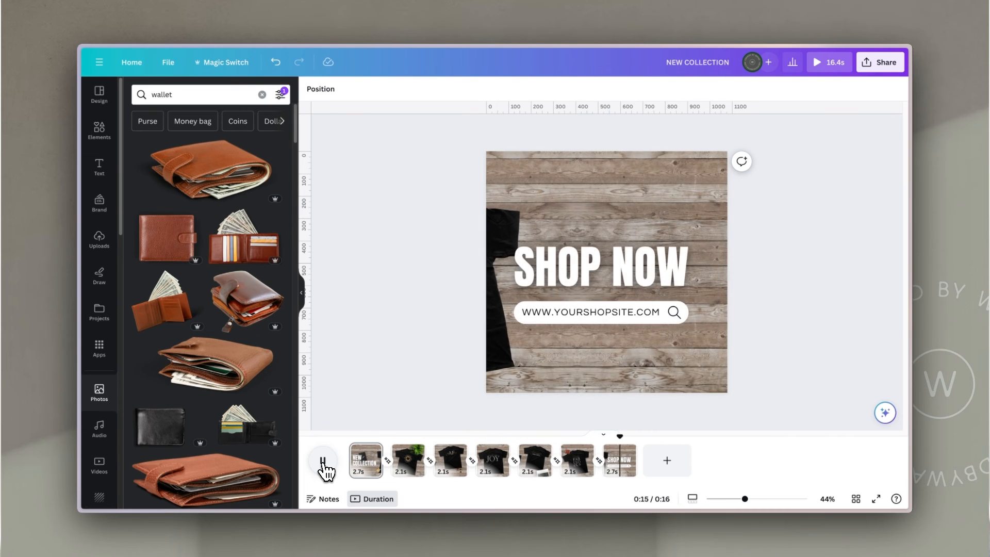